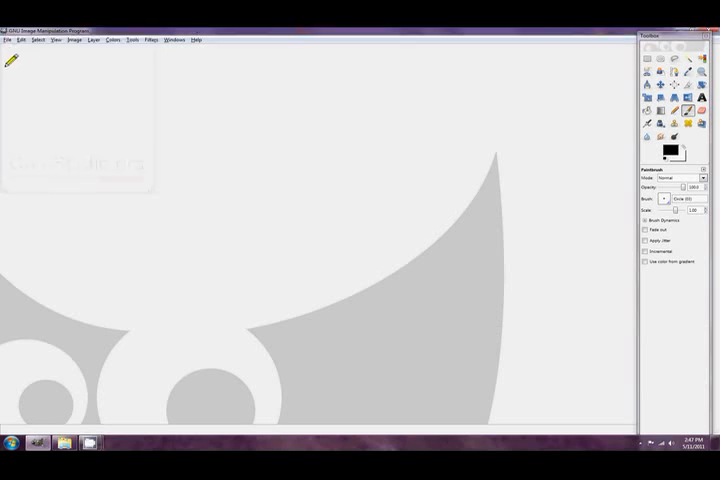
Step: Create a new blank white image with the default size
{"action": "left_click", "coordinate": [8, 40]}
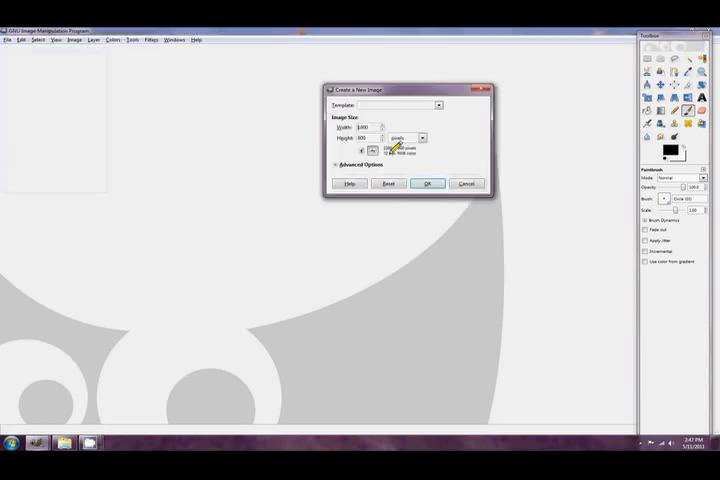
{"action": "left_click", "coordinate": [428, 184]}
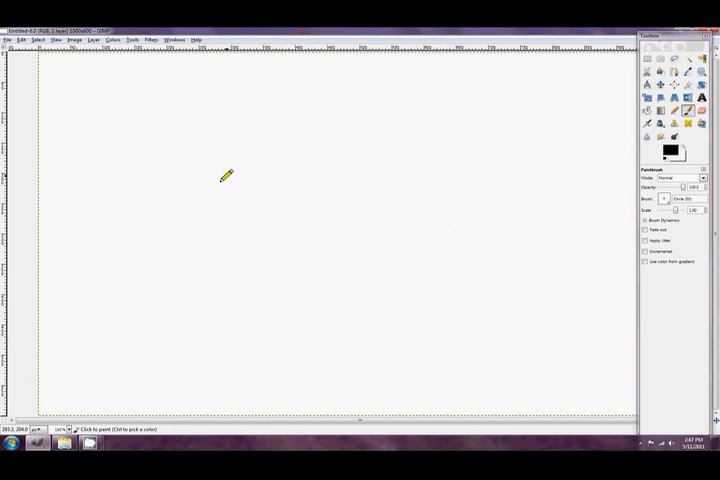
{"action": "mouse_move", "coordinate": [22, 84]}
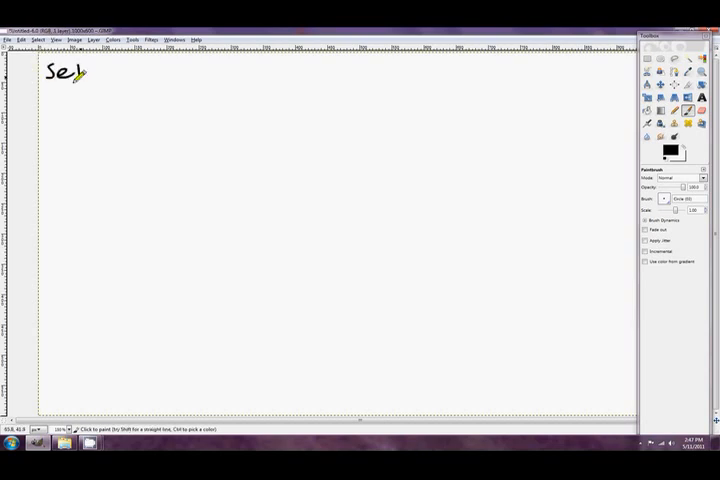
Step: Handwrite the title 'Set Byte' at the top left and begin 'C++ Bool' beneath it
{"action": "left_click_drag", "start_coordinate": [80, 76], "coordinate": [114, 80]}
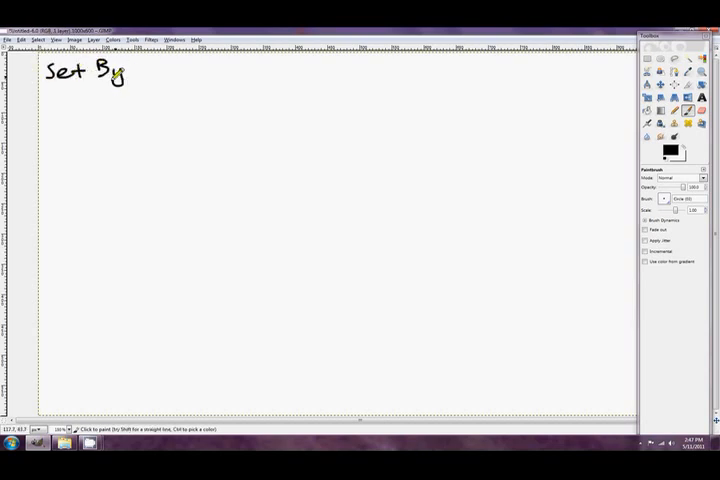
{"action": "left_click_drag", "start_coordinate": [104, 78], "coordinate": [150, 72]}
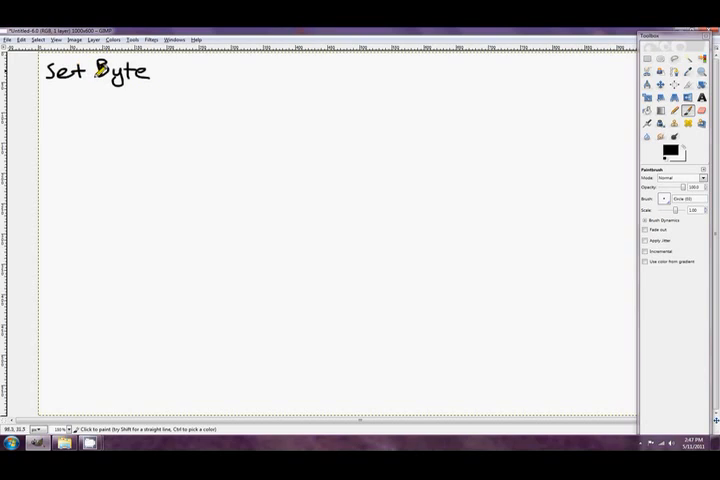
{"action": "mouse_move", "coordinate": [170, 72]}
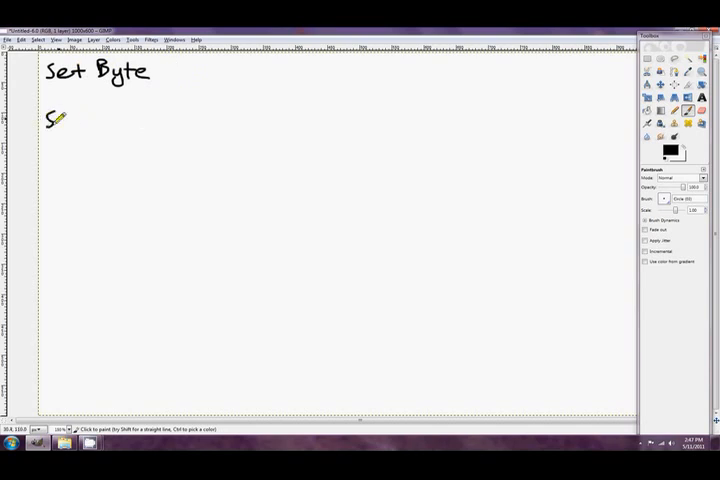
{"action": "left_click_drag", "start_coordinate": [60, 120], "coordinate": [108, 122]}
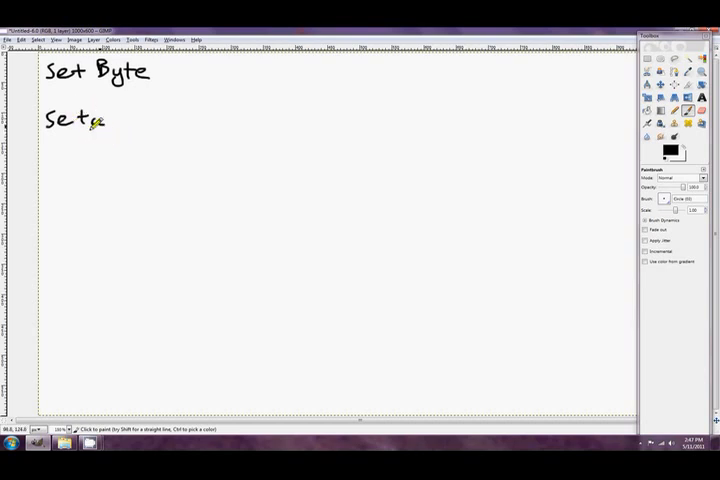
{"action": "left_click_drag", "start_coordinate": [96, 120], "coordinate": [110, 126]}
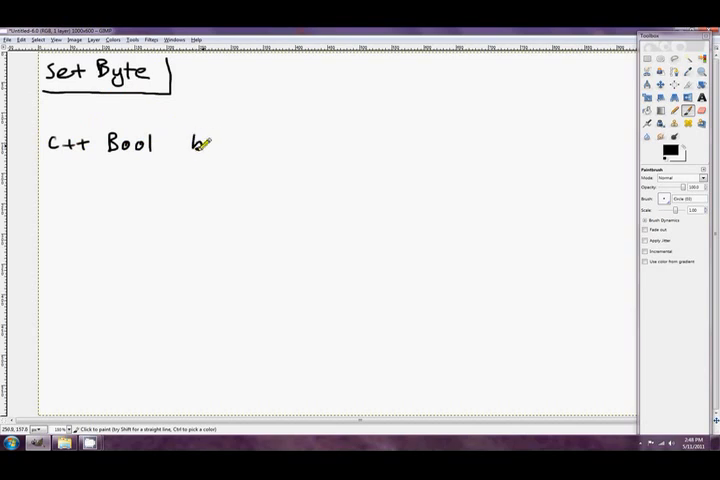
Step: Write 'byte: 1 means true, 0 means false' after C++ Bool
{"action": "left_click_drag", "start_coordinate": [204, 144], "coordinate": [290, 144]}
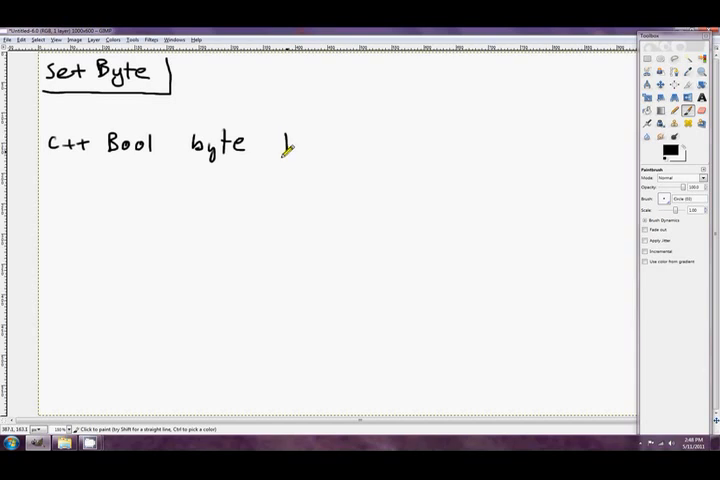
{"action": "left_click_drag", "start_coordinate": [300, 144], "coordinate": [384, 144]}
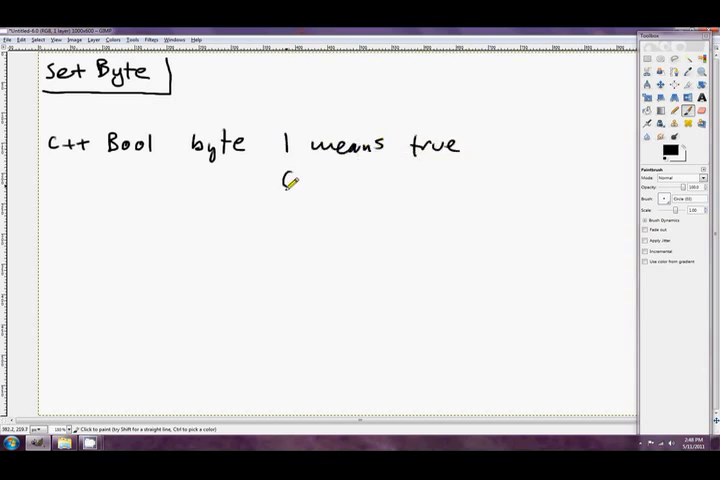
{"action": "left_click_drag", "start_coordinate": [284, 180], "coordinate": [380, 182]}
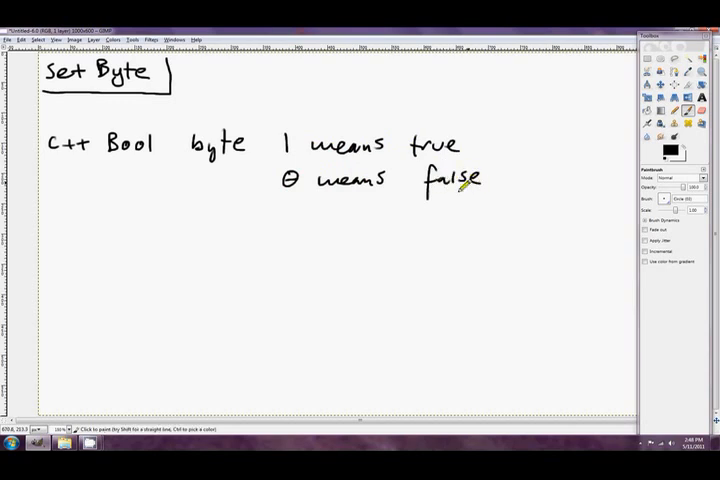
{"action": "mouse_move", "coordinate": [98, 212]}
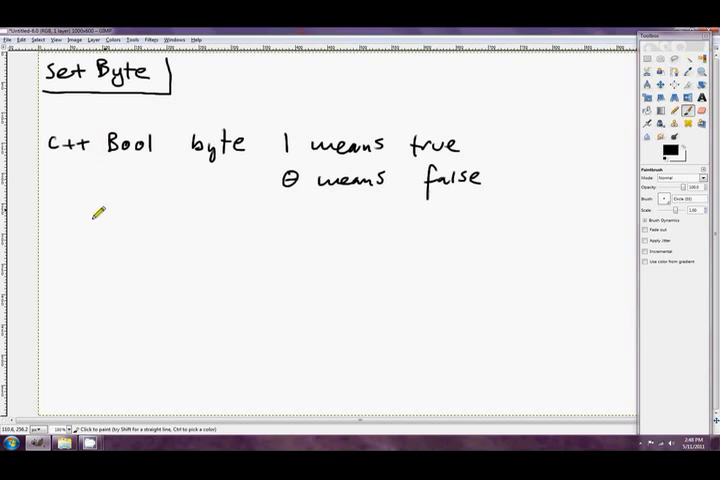
Step: Sketch a code example below: bool b = true and a second assignment of b
{"action": "left_click_drag", "start_coordinate": [56, 232], "coordinate": [90, 224]}
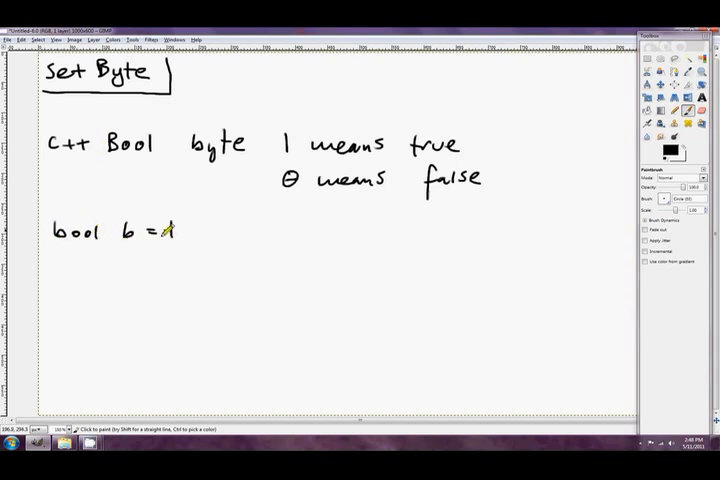
{"action": "left_click_drag", "start_coordinate": [150, 232], "coordinate": [210, 232]}
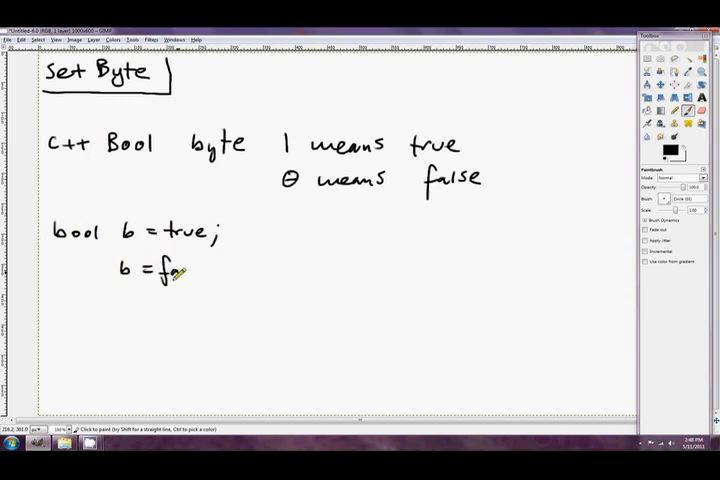
{"action": "left_click_drag", "start_coordinate": [164, 276], "coordinate": [230, 290]}
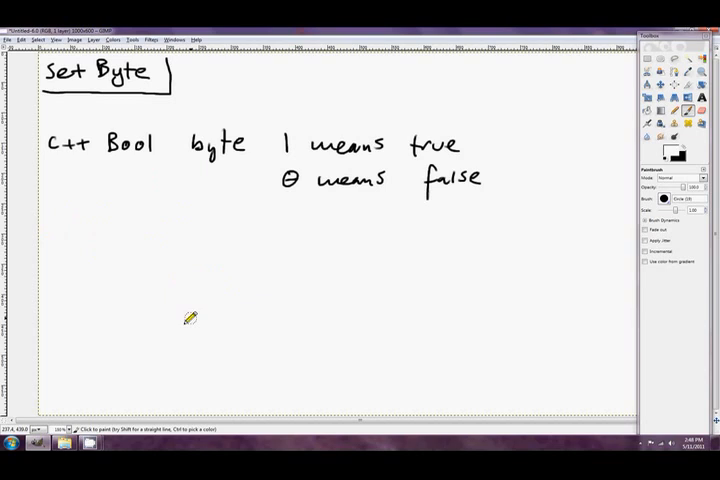
{"action": "mouse_move", "coordinate": [52, 246]}
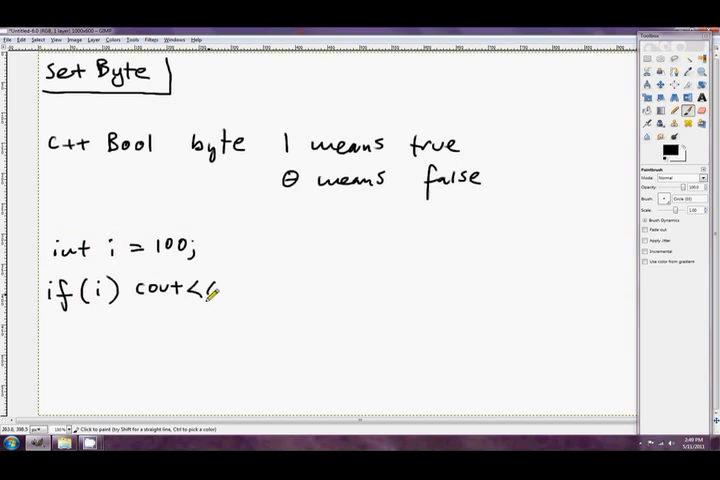
Step: Write the cout "good" output after if(i) in the int example
{"action": "left_click_drag", "start_coordinate": [200, 290], "coordinate": [300, 284]}
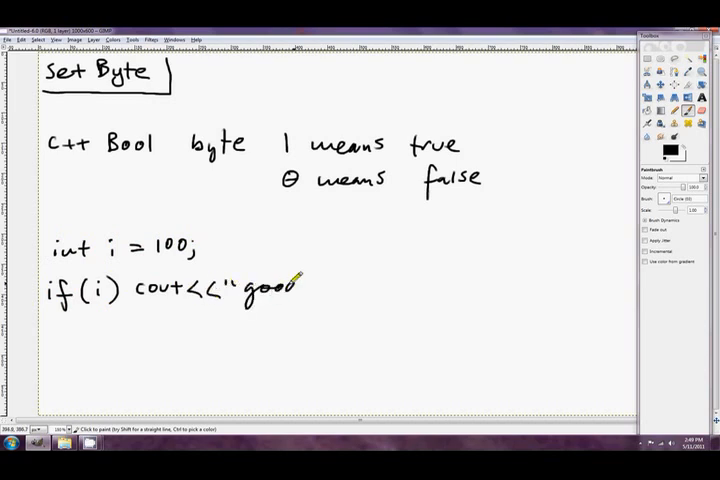
{"action": "left_click_drag", "start_coordinate": [300, 284], "coordinate": [316, 296]}
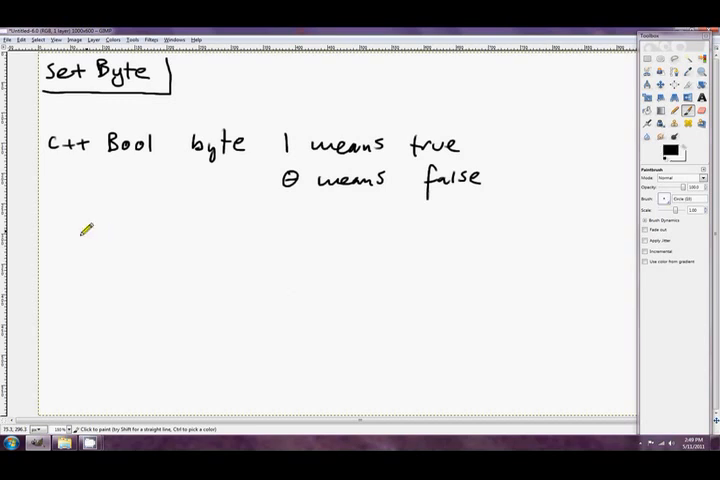
{"action": "mouse_move", "coordinate": [78, 204]}
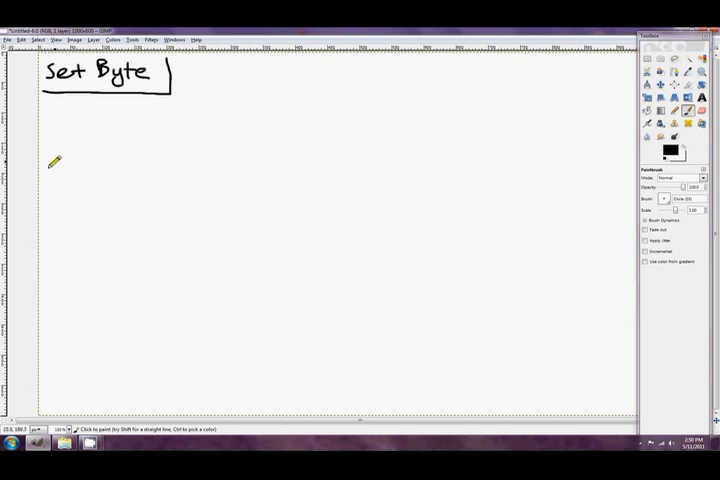
Step: Write the syntax line 'setcc [reg/mem8]' below the title
{"action": "left_click_drag", "start_coordinate": [48, 160], "coordinate": [100, 160]}
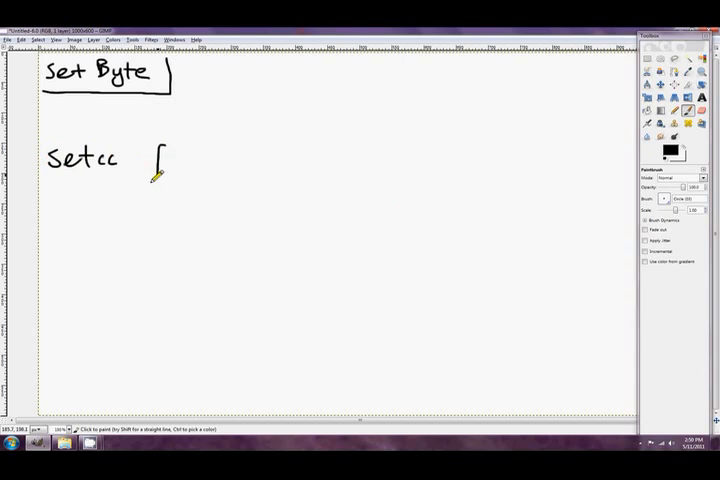
{"action": "left_click_drag", "start_coordinate": [170, 164], "coordinate": [204, 164]}
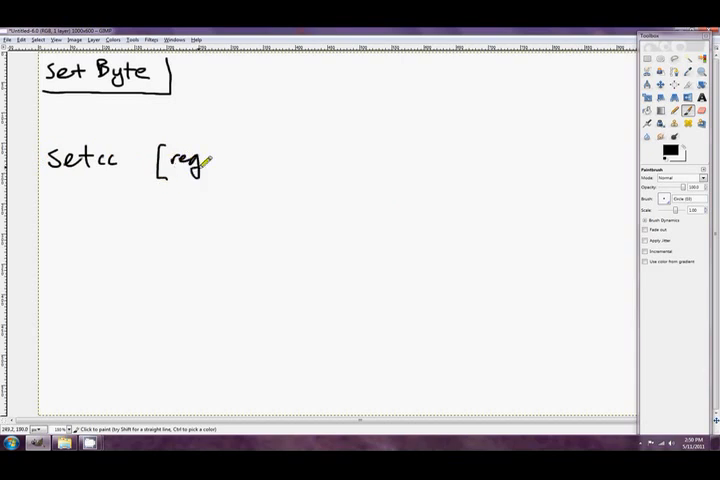
{"action": "left_click_drag", "start_coordinate": [204, 164], "coordinate": [280, 160]}
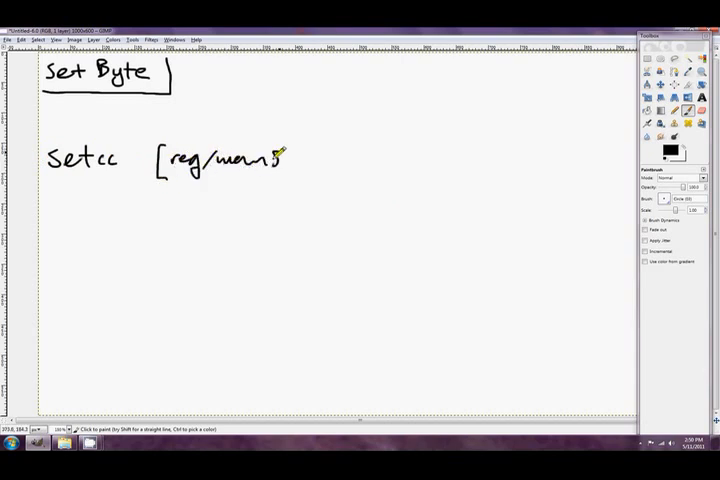
{"action": "left_click_drag", "start_coordinate": [276, 160], "coordinate": [296, 168]}
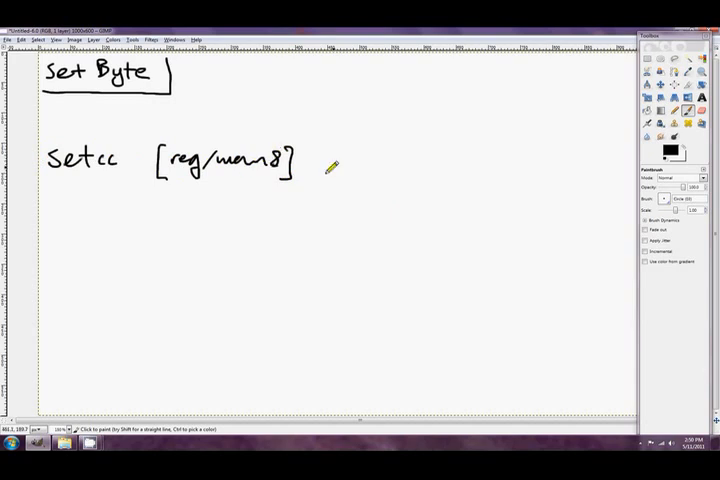
Step: Write the description line 'set op1 to 1 if condition' beneath the syntax
{"action": "left_click_drag", "start_coordinate": [76, 222], "coordinate": [100, 228]}
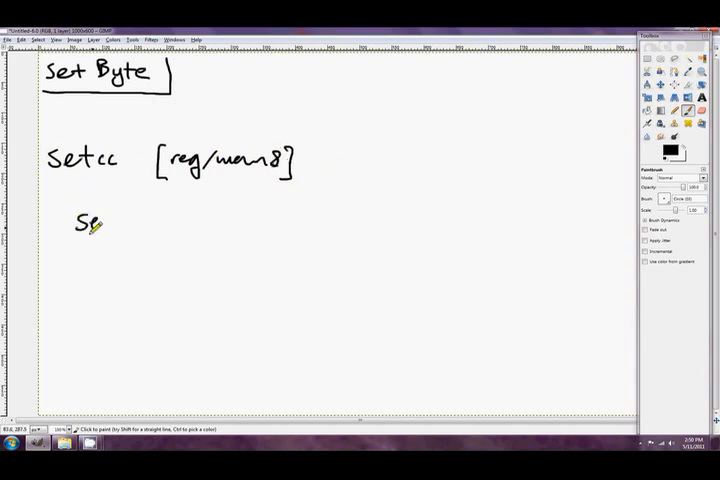
{"action": "left_click_drag", "start_coordinate": [90, 222], "coordinate": [216, 218]}
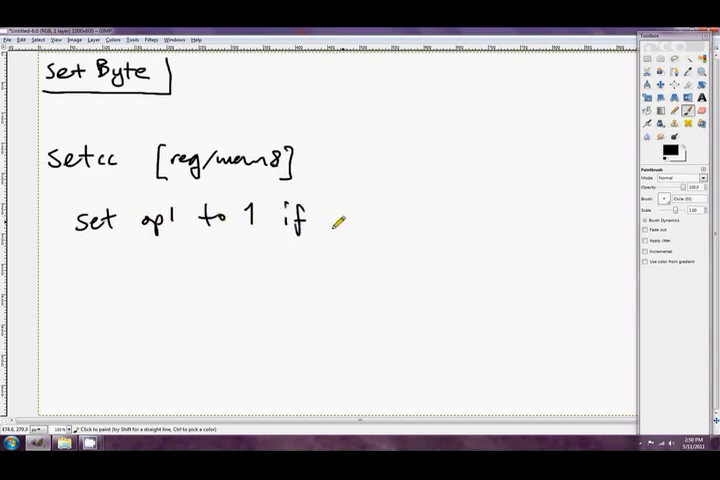
{"action": "left_click_drag", "start_coordinate": [324, 216], "coordinate": [430, 216]}
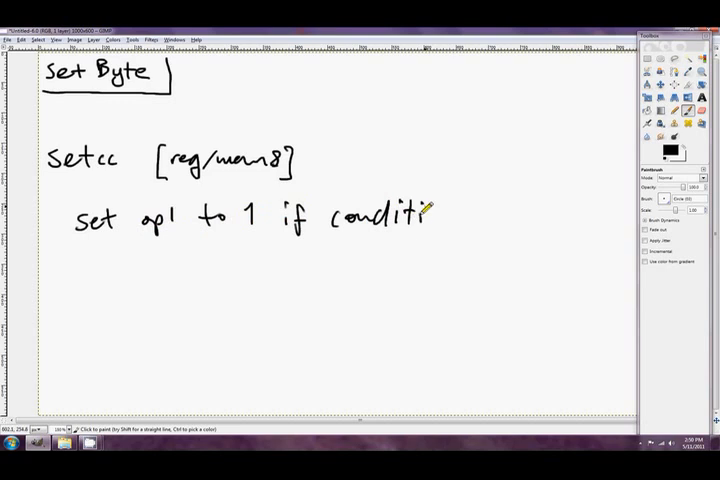
{"action": "left_click_drag", "start_coordinate": [430, 216], "coordinate": [540, 216]}
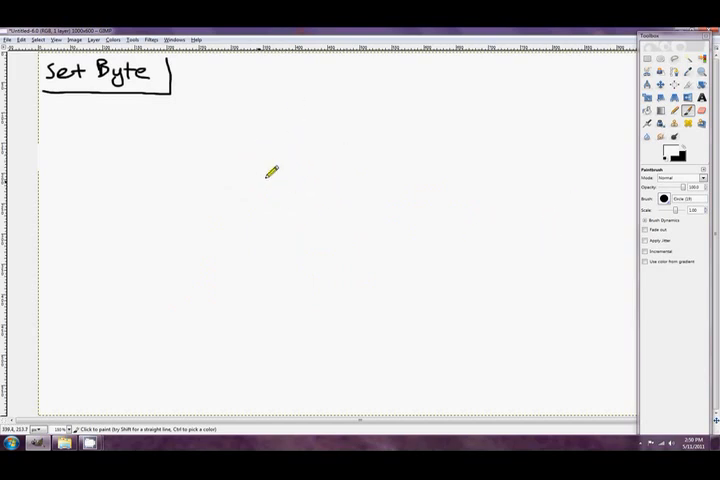
{"action": "mouse_move", "coordinate": [232, 148]}
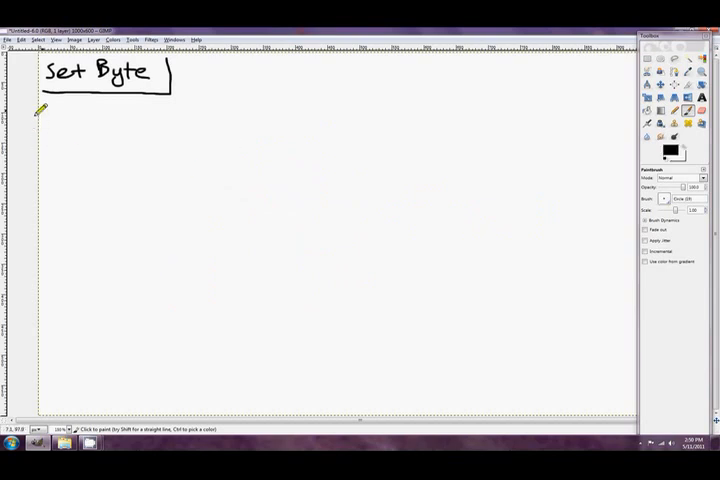
{"action": "mouse_move", "coordinate": [54, 128]}
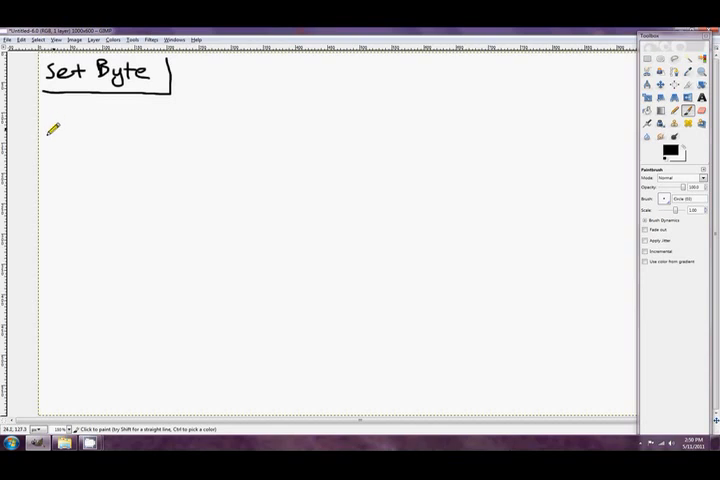
{"action": "mouse_move", "coordinate": [52, 116]}
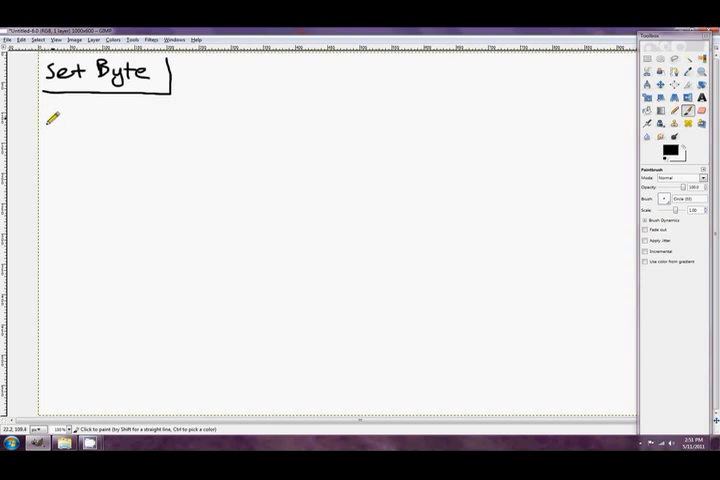
{"action": "mouse_move", "coordinate": [48, 124]}
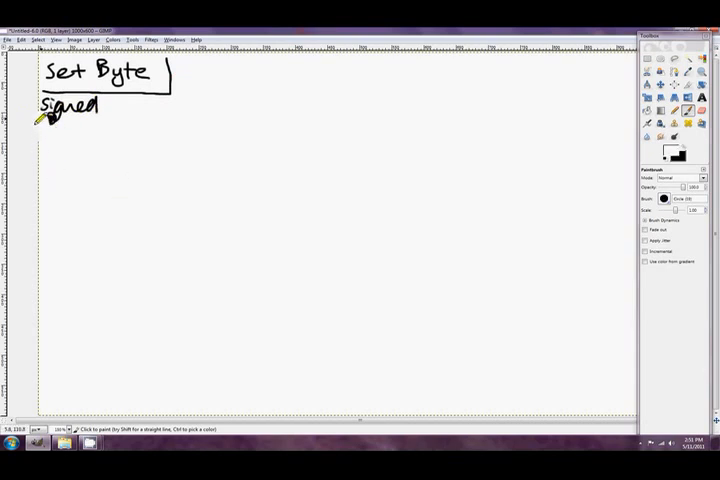
{"action": "mouse_move", "coordinate": [50, 128]}
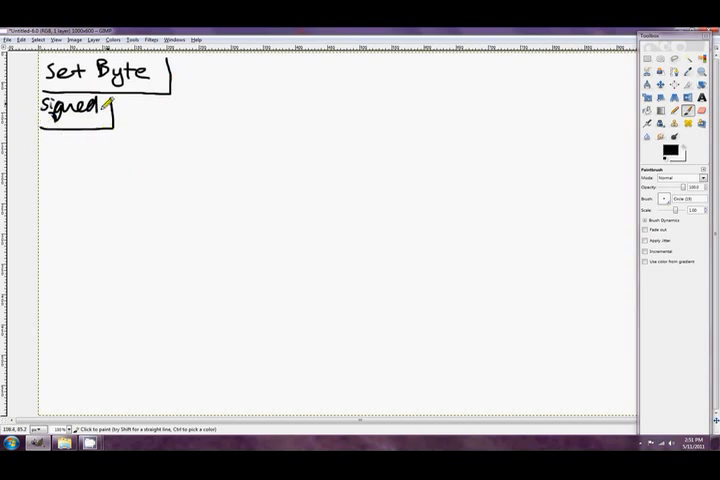
{"action": "mouse_move", "coordinate": [48, 148]}
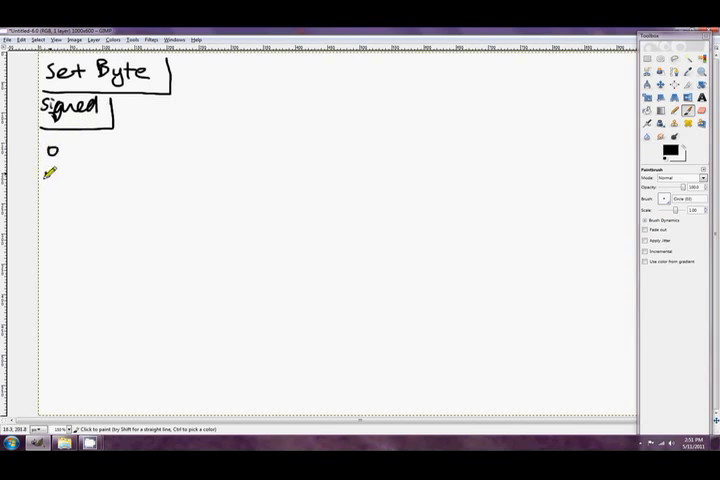
Step: Write 'o - overflow OF=1' and 'no - Not overflow OF=0' under the Signed heading
{"action": "left_click_drag", "start_coordinate": [48, 172], "coordinate": [62, 176]}
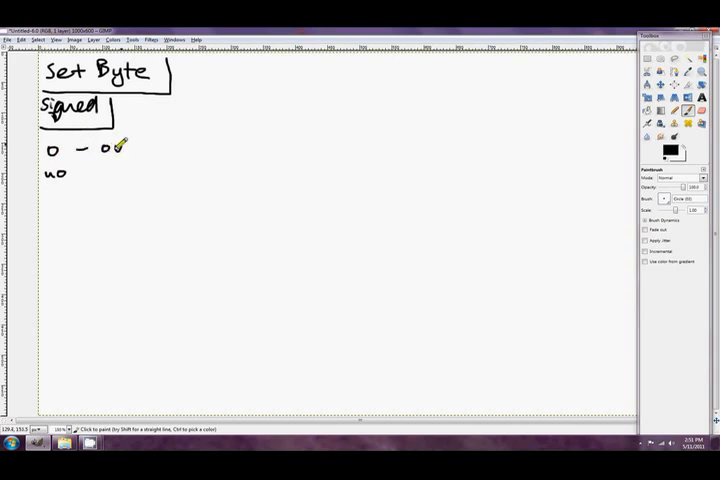
{"action": "left_click_drag", "start_coordinate": [120, 144], "coordinate": [196, 156]}
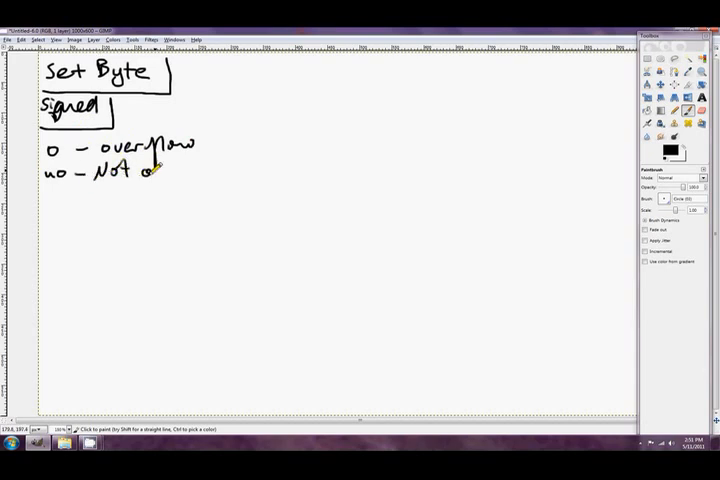
{"action": "left_click_drag", "start_coordinate": [150, 172], "coordinate": [230, 172]}
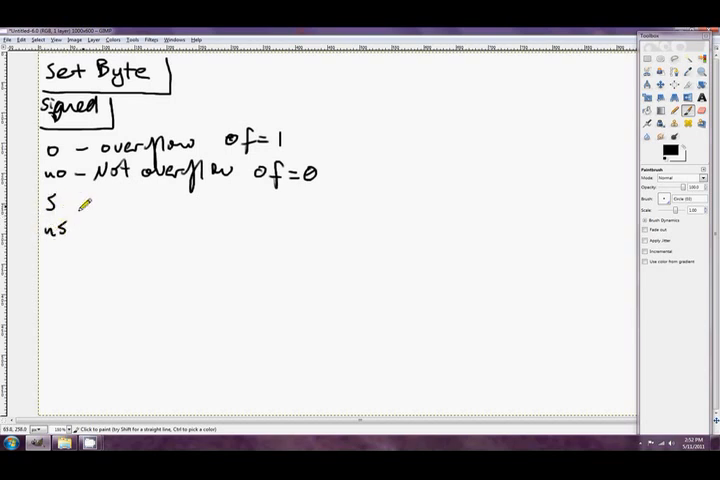
Step: Draw a brace grouping s and ns and label it 'sign flag'
{"action": "left_click_drag", "start_coordinate": [84, 204], "coordinate": [114, 230]}
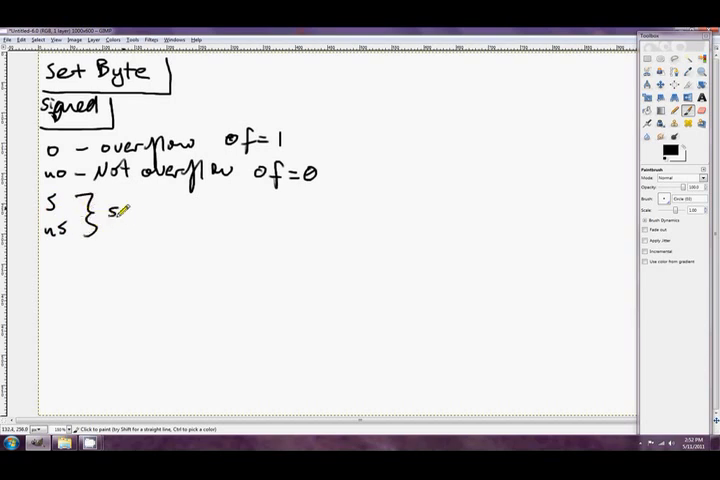
{"action": "left_click_drag", "start_coordinate": [114, 216], "coordinate": [200, 216]}
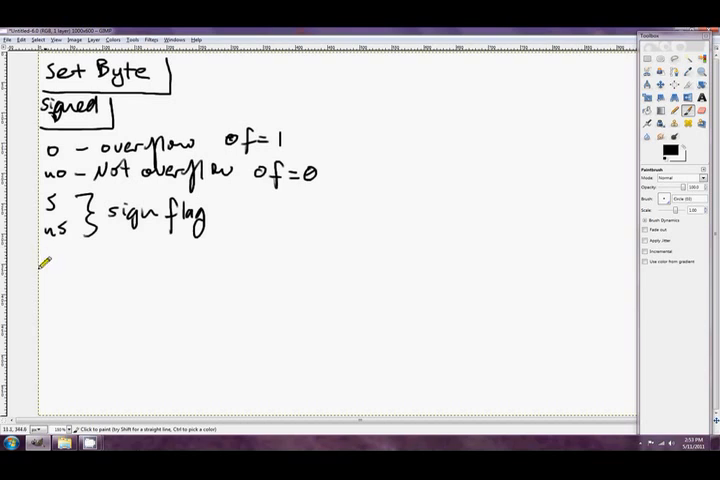
Step: Write 'L/NGE - Less than' and 'NL/GE - Not less than' in the signed list
{"action": "left_click_drag", "start_coordinate": [48, 270], "coordinate": [68, 258]}
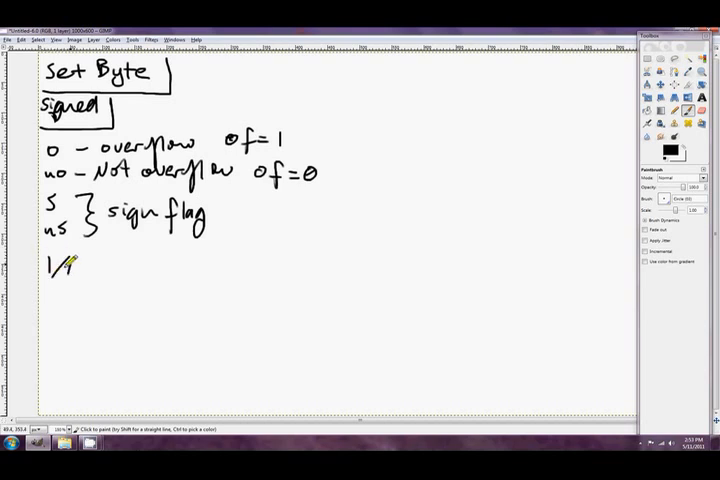
{"action": "left_click_drag", "start_coordinate": [70, 268], "coordinate": [114, 268]}
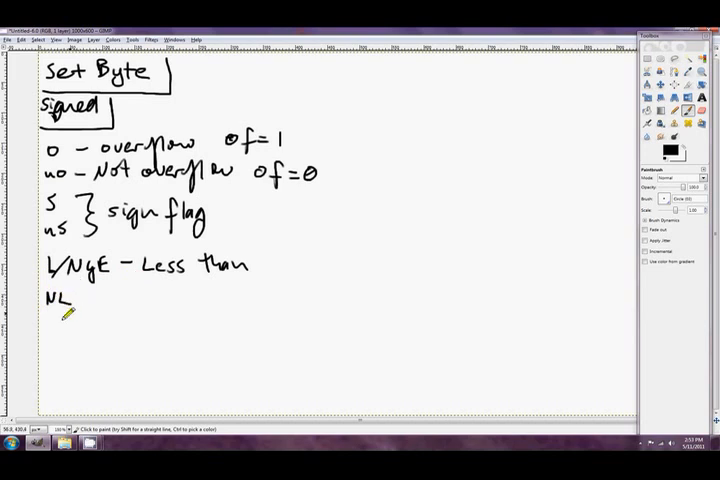
{"action": "left_click_drag", "start_coordinate": [76, 304], "coordinate": [130, 296]}
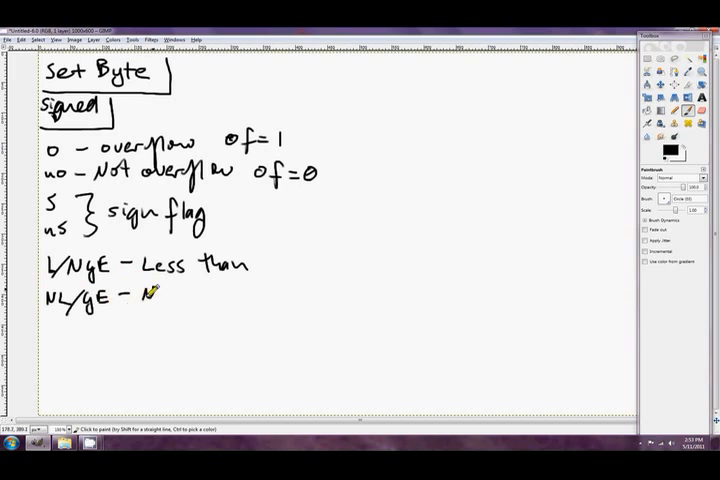
{"action": "left_click_drag", "start_coordinate": [150, 292], "coordinate": [240, 292]}
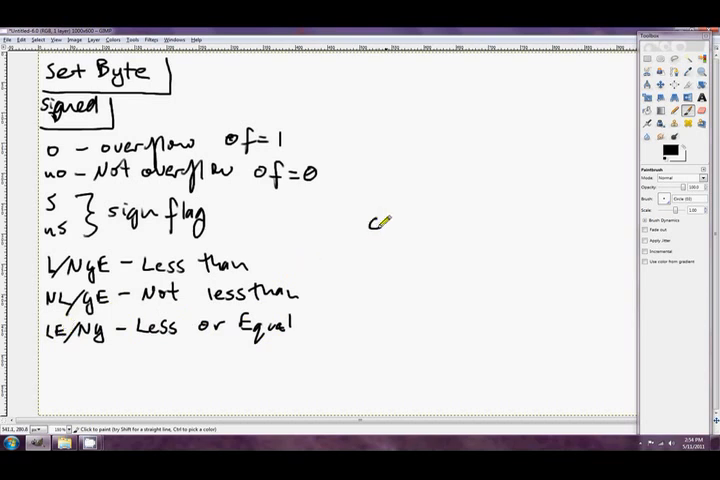
Step: Jot 'cmp' to the right of the condition list
{"action": "left_click_drag", "start_coordinate": [368, 220], "coordinate": [410, 230]}
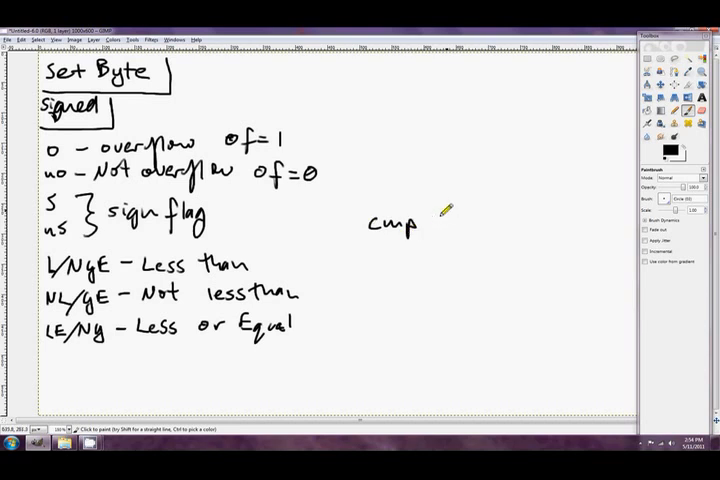
{"action": "left_click_drag", "start_coordinate": [424, 224], "coordinate": [500, 224]}
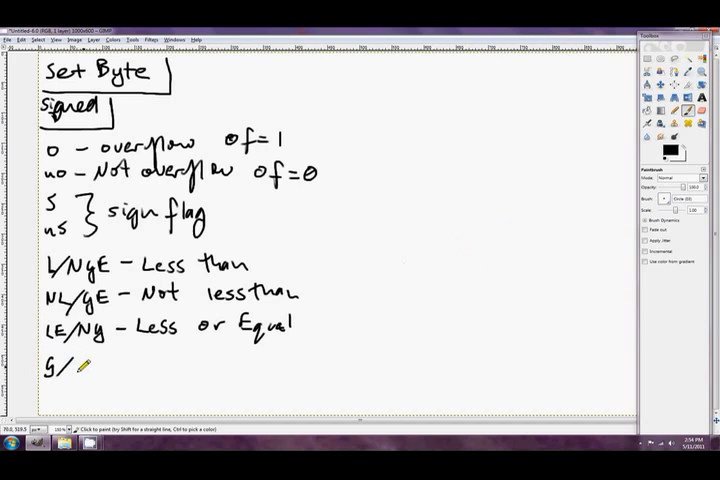
Step: Write the 'G/NLE - greater than' entry at the bottom of the signed list
{"action": "left_click_drag", "start_coordinate": [76, 366], "coordinate": [114, 366]}
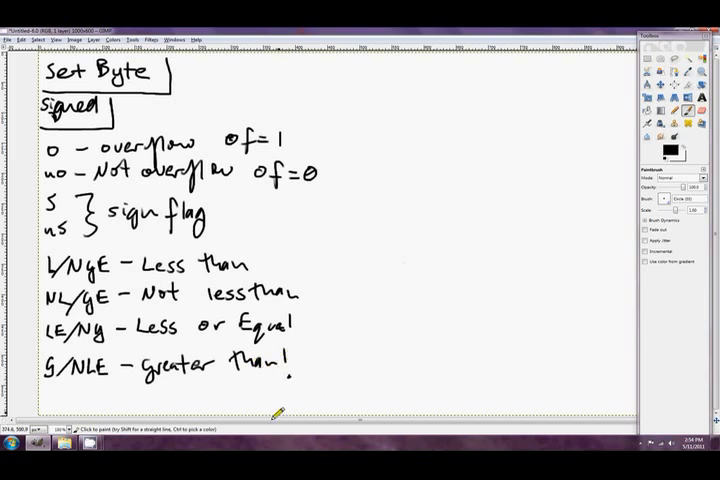
{"action": "mouse_move", "coordinate": [20, 336]}
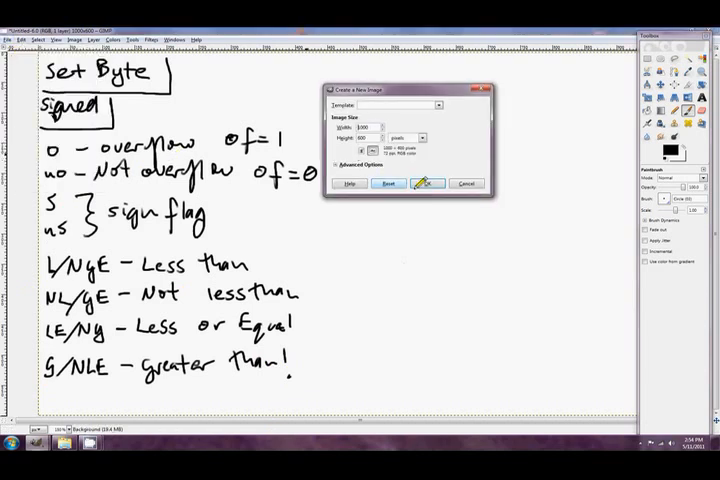
Step: Create the new blank page and write the 'Unsigned' heading at the top
{"action": "left_click", "coordinate": [426, 184]}
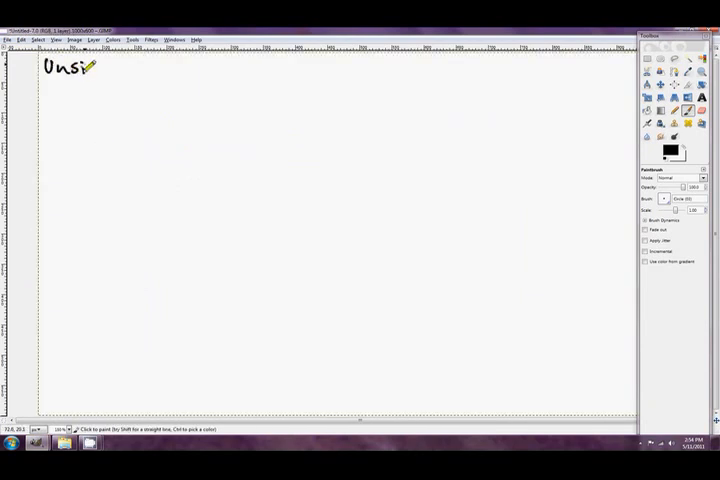
{"action": "left_click_drag", "start_coordinate": [96, 68], "coordinate": [138, 68]}
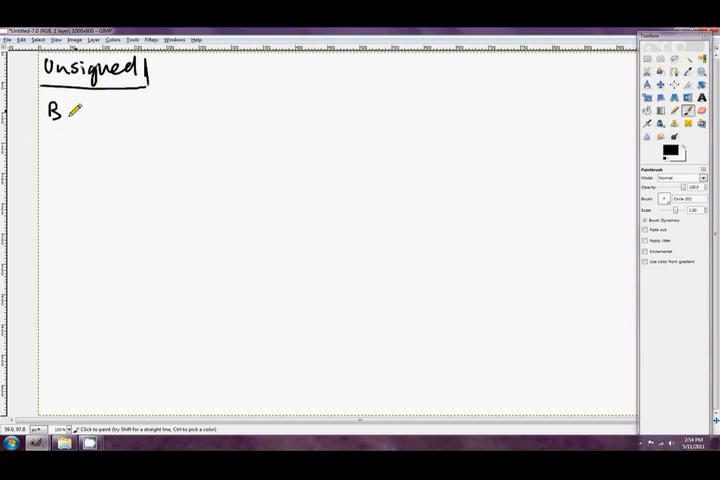
Step: Write the entry 'B/C/NAE - Below/carry' beneath the heading
{"action": "left_click_drag", "start_coordinate": [72, 112], "coordinate": [90, 108]}
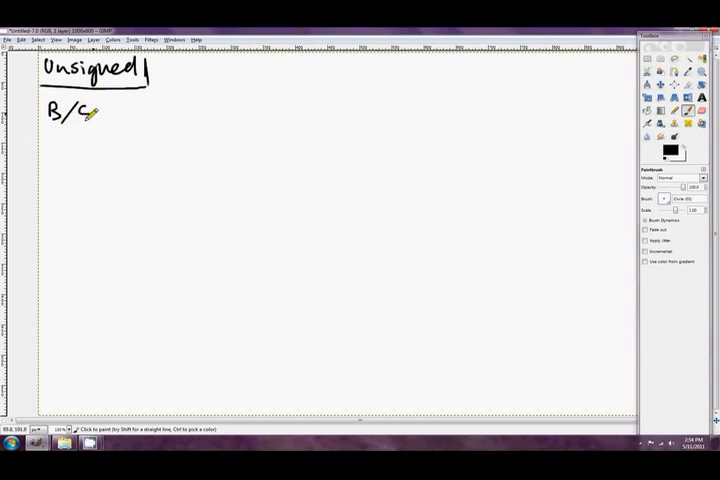
{"action": "left_click_drag", "start_coordinate": [92, 112], "coordinate": [148, 104]}
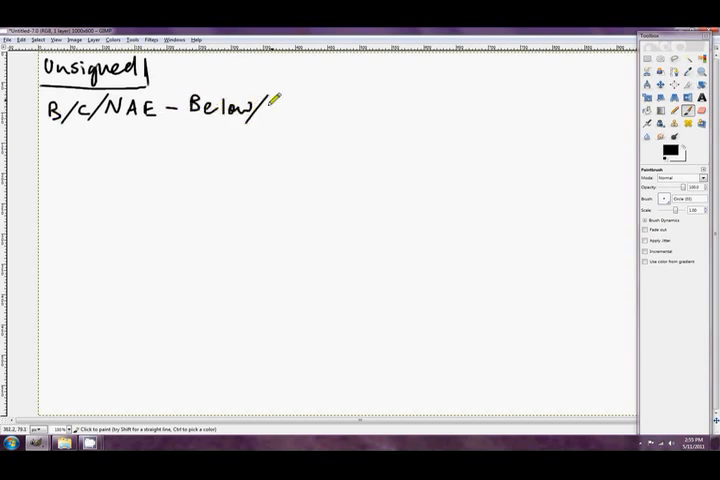
{"action": "left_click_drag", "start_coordinate": [280, 108], "coordinate": [330, 116]}
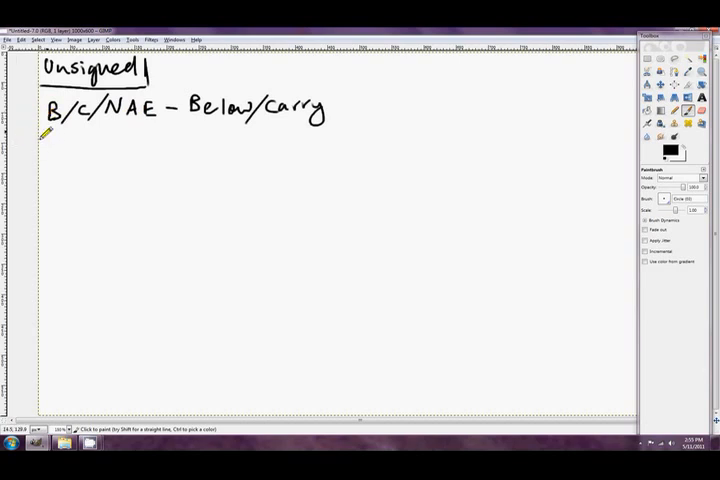
Step: Handwrite 'not carry' on the NB/NC/AE row, then the BE/NA – Not above and NBE/A – Above rows
{"action": "left_click", "coordinate": [50, 148]}
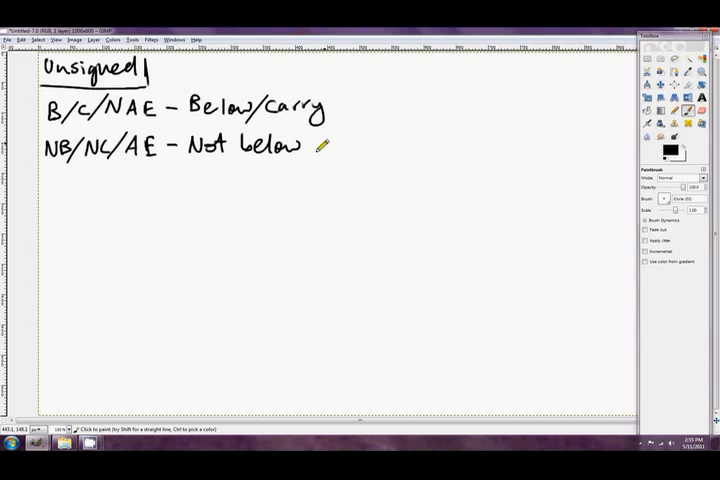
{"action": "left_click_drag", "start_coordinate": [304, 144], "coordinate": [344, 148]}
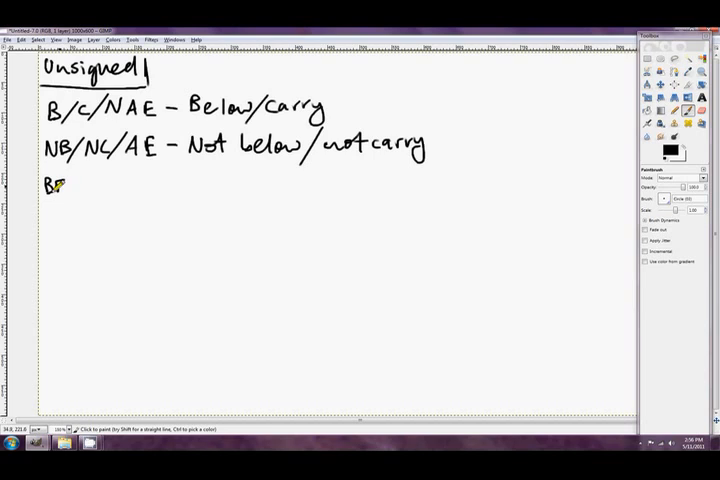
{"action": "left_click_drag", "start_coordinate": [70, 190], "coordinate": [88, 180]}
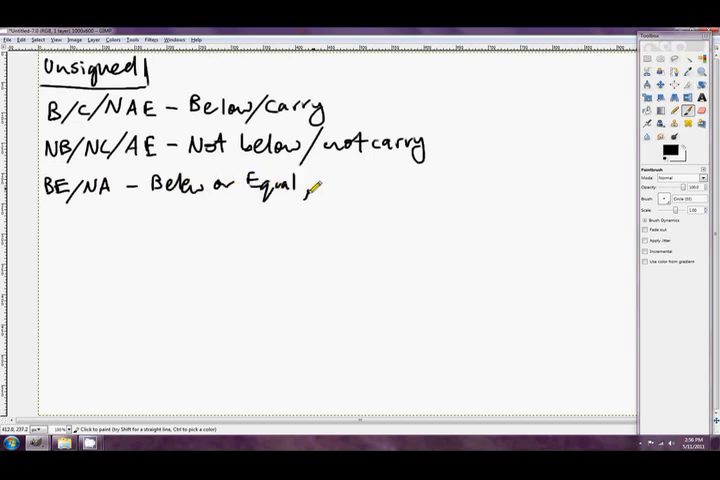
{"action": "left_click_drag", "start_coordinate": [320, 184], "coordinate": [376, 184]}
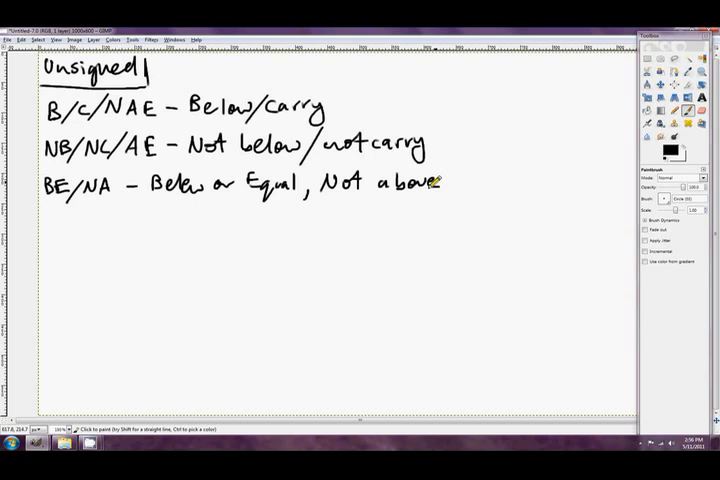
{"action": "mouse_move", "coordinate": [80, 208]}
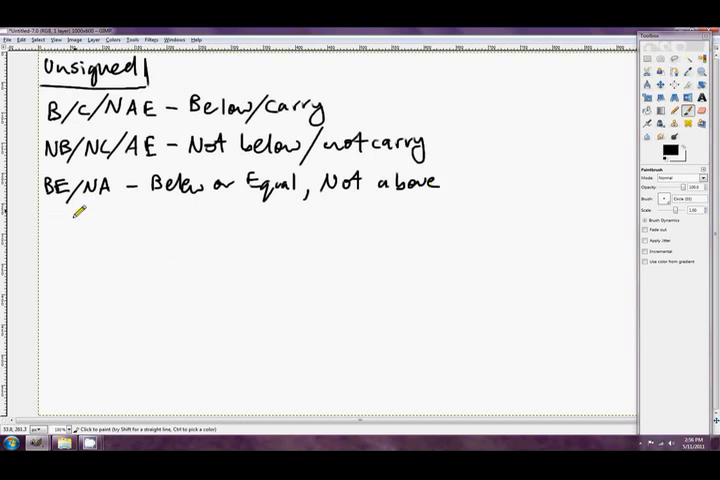
{"action": "mouse_move", "coordinate": [164, 208]}
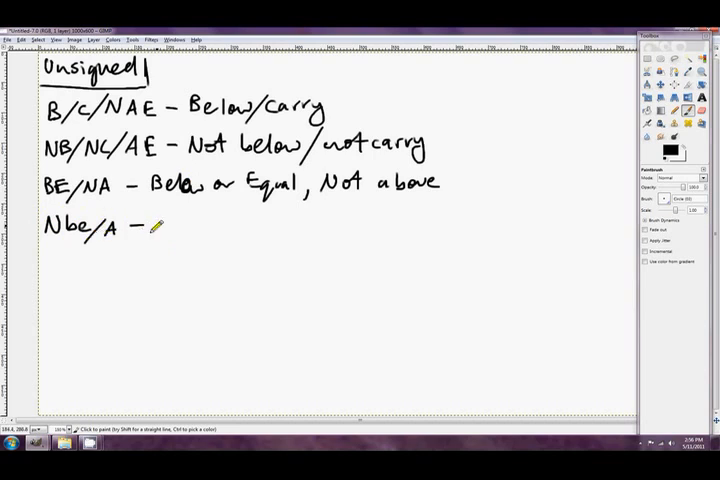
{"action": "left_click_drag", "start_coordinate": [150, 224], "coordinate": [216, 224]}
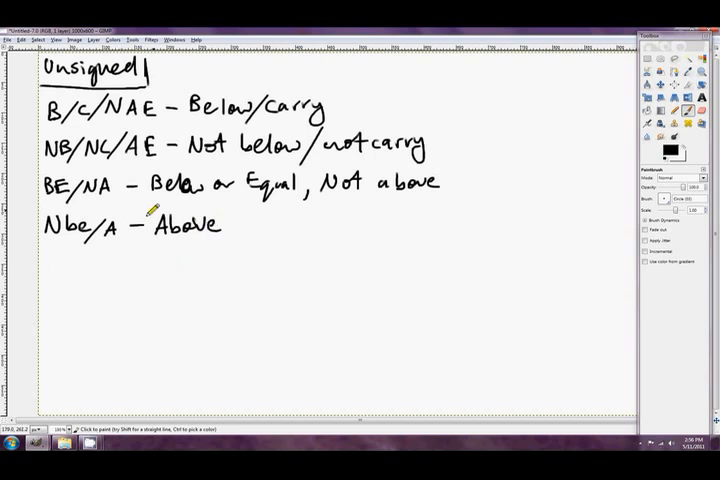
{"action": "mouse_move", "coordinate": [156, 116]}
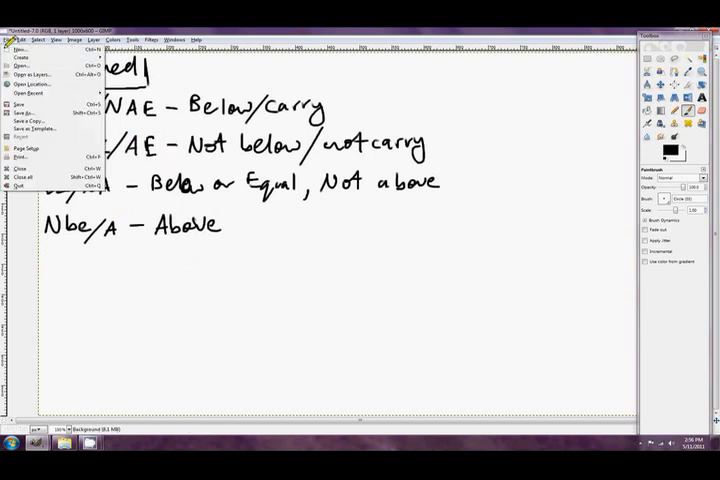
Step: Create a new blank page and handwrite a bordered 'Both signed/unsigned' heading
{"action": "left_click", "coordinate": [18, 48]}
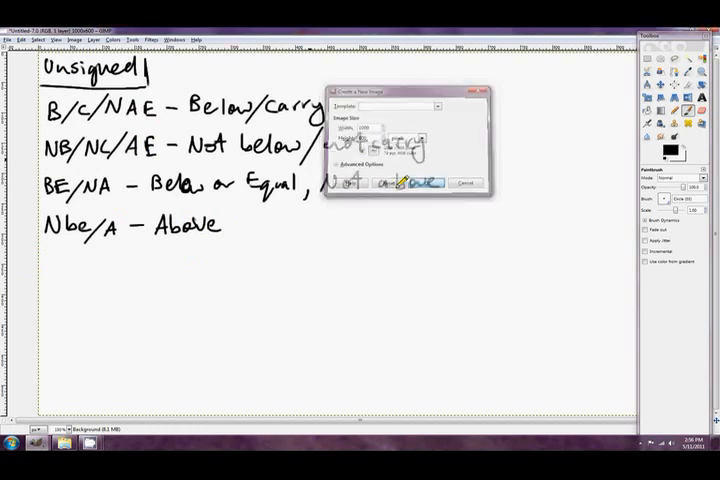
{"action": "left_click", "coordinate": [426, 184]}
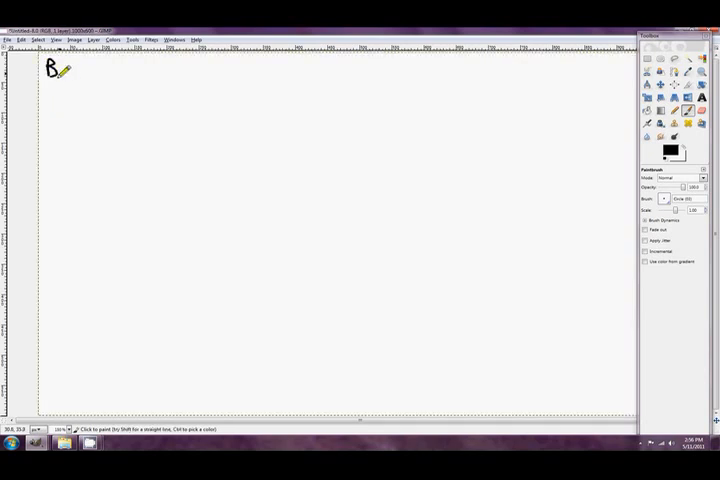
{"action": "left_click_drag", "start_coordinate": [60, 72], "coordinate": [80, 72]}
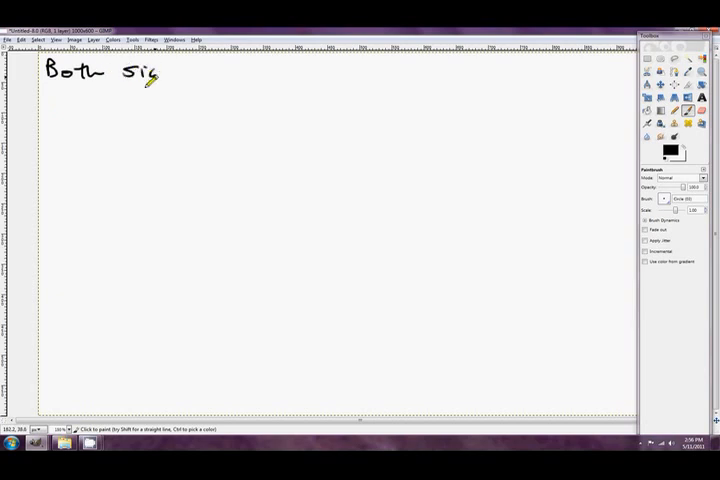
{"action": "left_click_drag", "start_coordinate": [150, 80], "coordinate": [240, 76]}
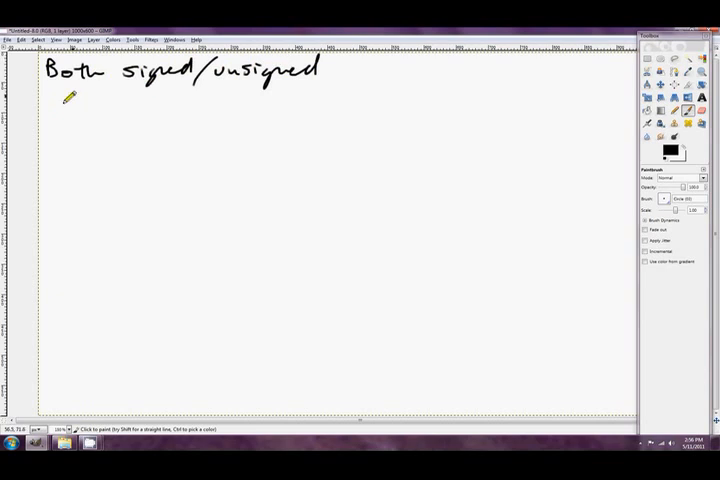
{"action": "left_click_drag", "start_coordinate": [44, 96], "coordinate": [336, 96]}
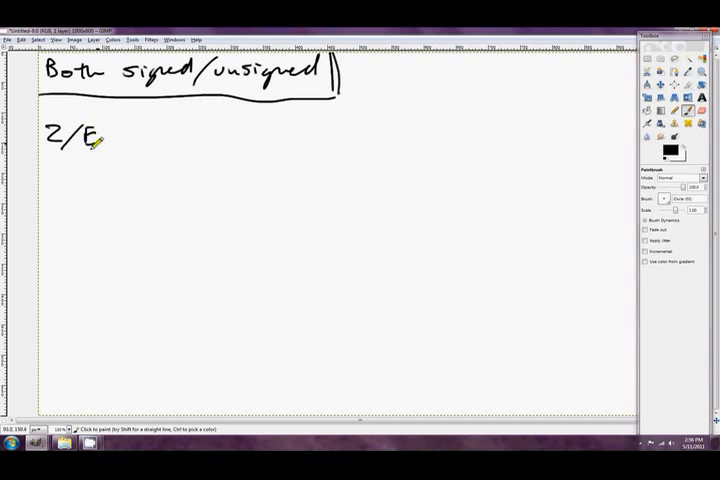
Step: Handwrite the Z/E – Equal/Zero, NZ/NE – Not equal, P/PE – Parity Even and parity odd rows
{"action": "left_click_drag", "start_coordinate": [120, 138], "coordinate": [196, 140]}
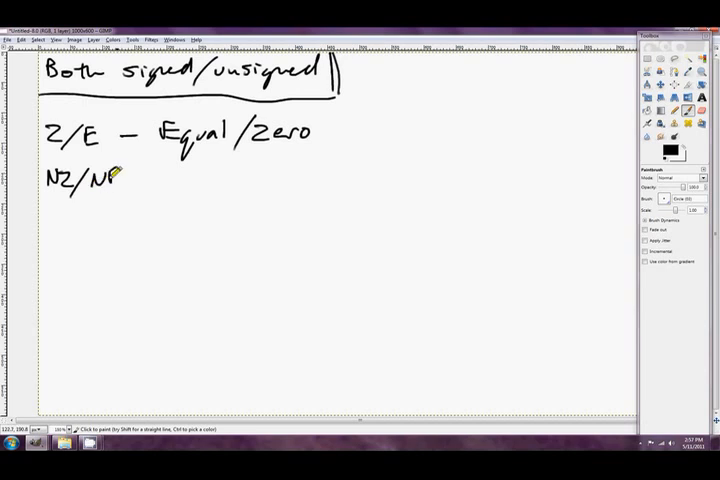
{"action": "left_click_drag", "start_coordinate": [114, 178], "coordinate": [196, 164]}
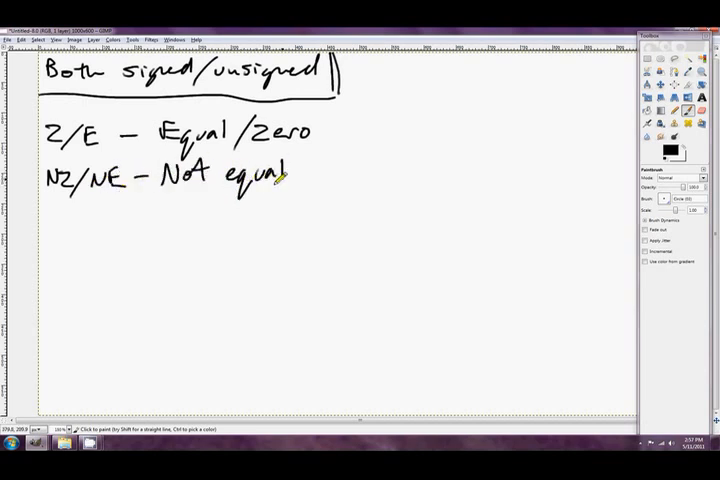
{"action": "left_click_drag", "start_coordinate": [290, 176], "coordinate": [350, 176]}
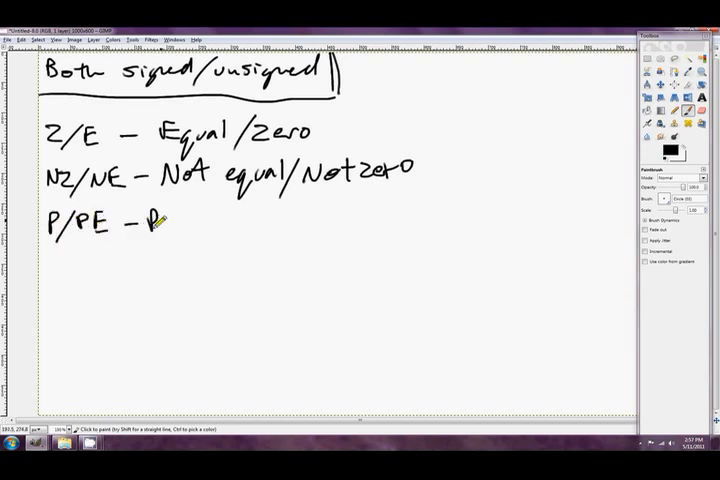
{"action": "left_click_drag", "start_coordinate": [150, 222], "coordinate": [230, 222]}
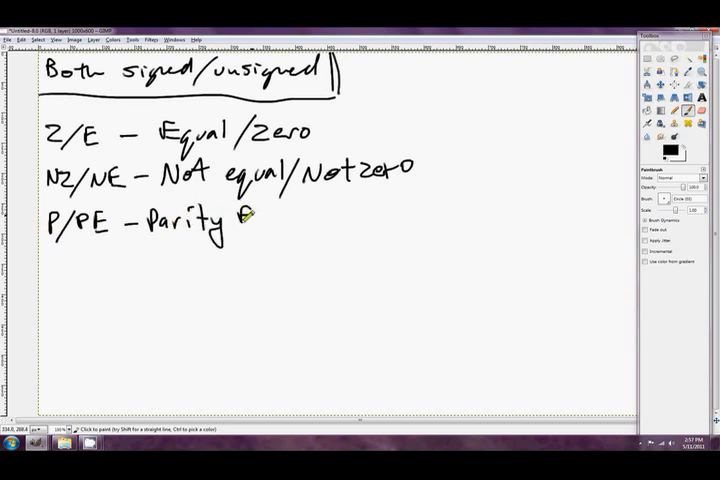
{"action": "left_click_drag", "start_coordinate": [236, 220], "coordinate": [300, 224]}
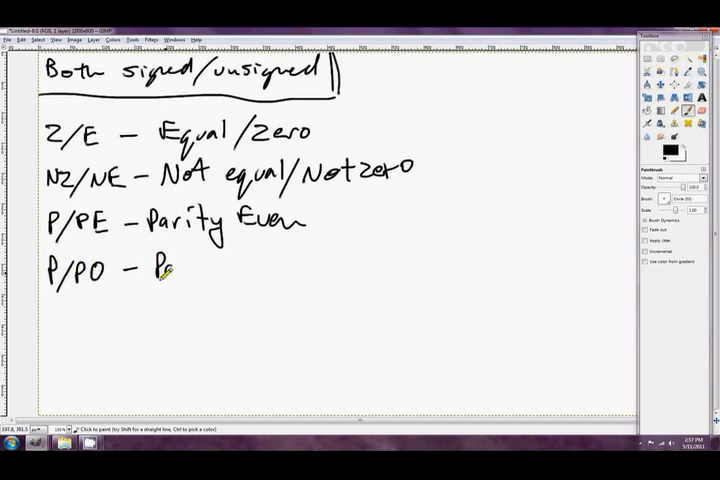
{"action": "left_click_drag", "start_coordinate": [160, 272], "coordinate": [260, 272]}
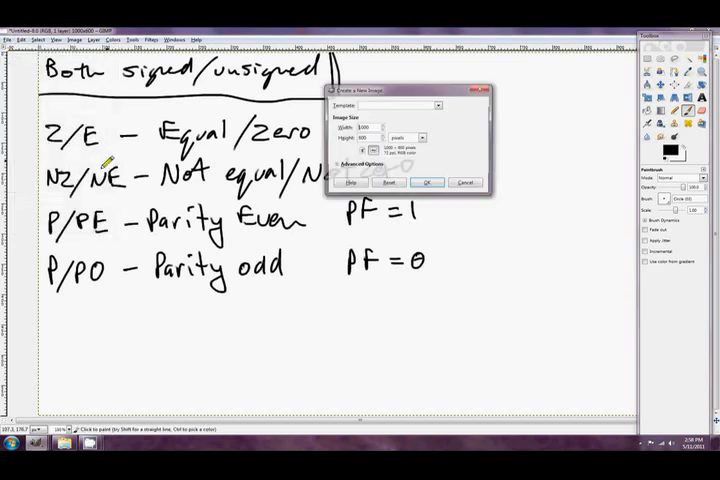
Step: On a new page, handwrite bool IsLess(int a, int b){ return (a < b); }
{"action": "left_click", "coordinate": [428, 182]}
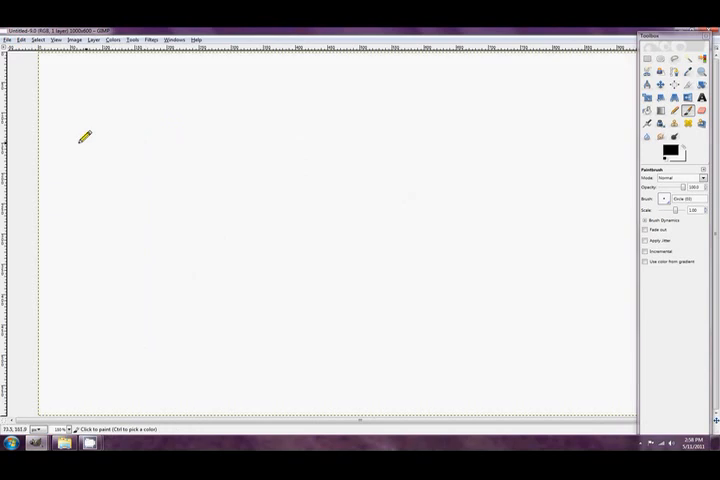
{"action": "mouse_move", "coordinate": [52, 72]}
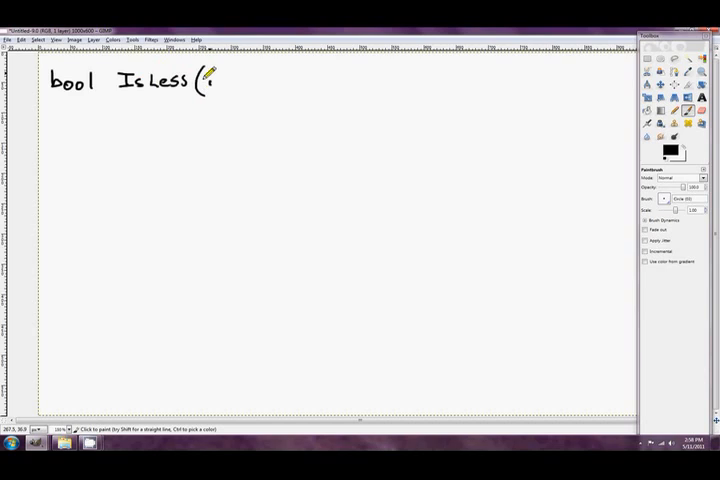
{"action": "left_click_drag", "start_coordinate": [200, 82], "coordinate": [280, 84]}
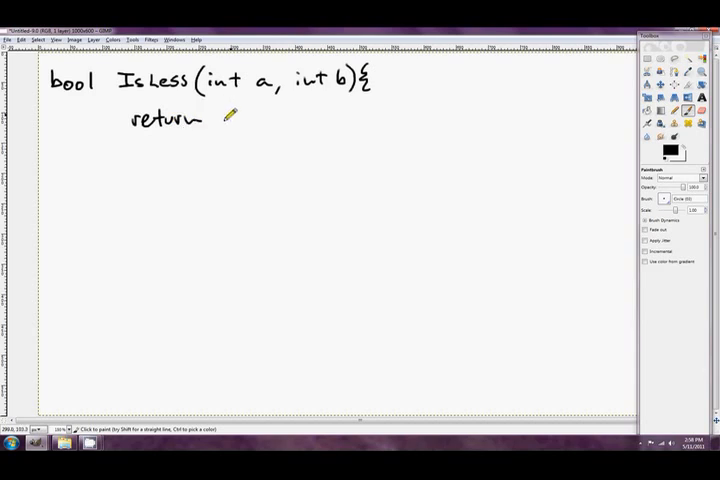
{"action": "left_click_drag", "start_coordinate": [228, 116], "coordinate": [280, 118]}
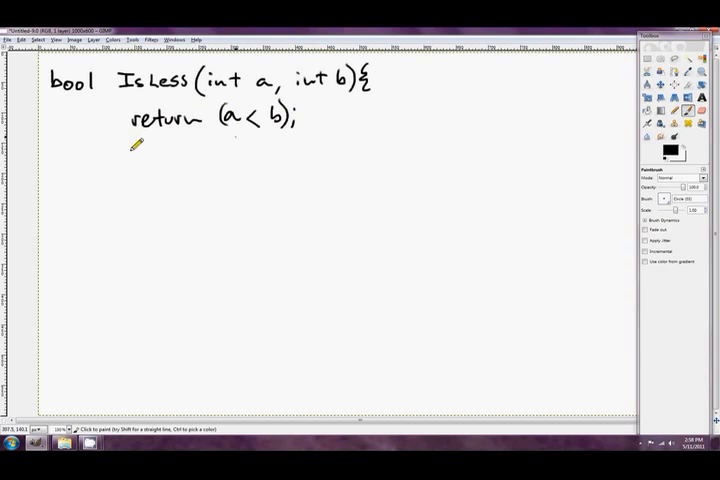
{"action": "left_click_drag", "start_coordinate": [136, 156], "coordinate": [142, 144]}
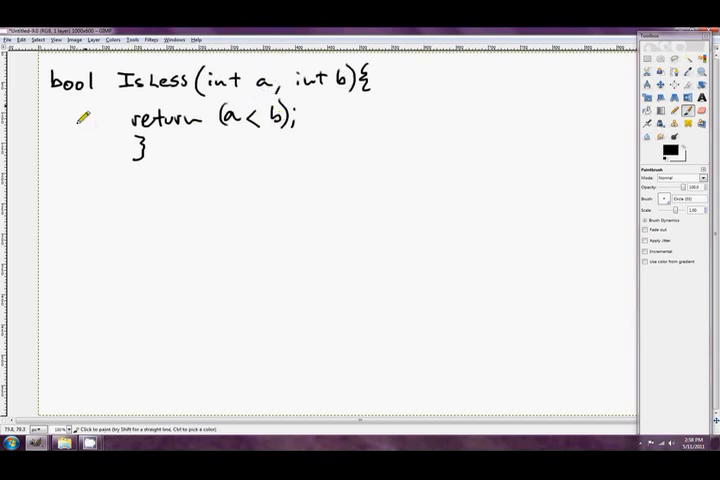
{"action": "mouse_move", "coordinate": [200, 112]}
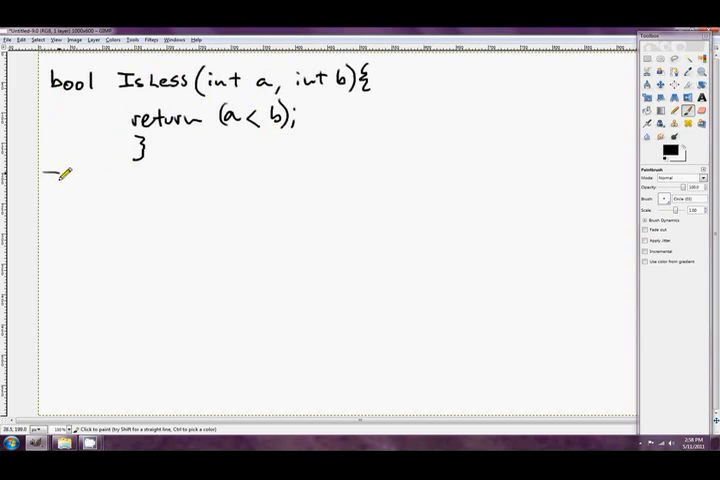
Step: Outline the IsLess function and write the 'IsLess proc' line beneath it
{"action": "left_click_drag", "start_coordinate": [60, 178], "coordinate": [396, 76]}
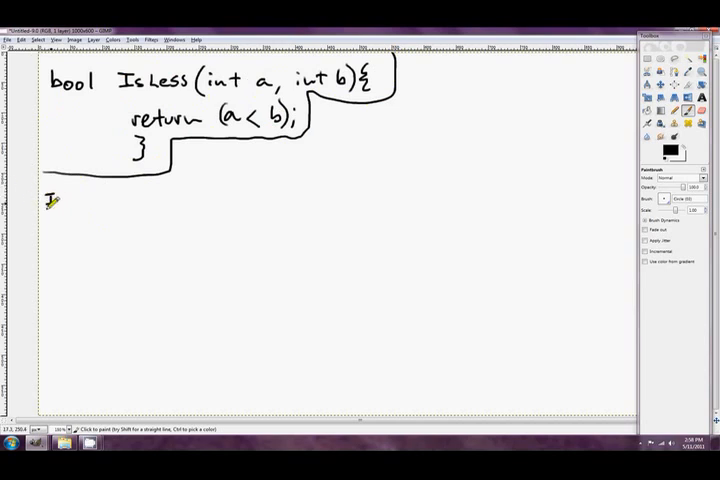
{"action": "left_click_drag", "start_coordinate": [48, 196], "coordinate": [98, 200]}
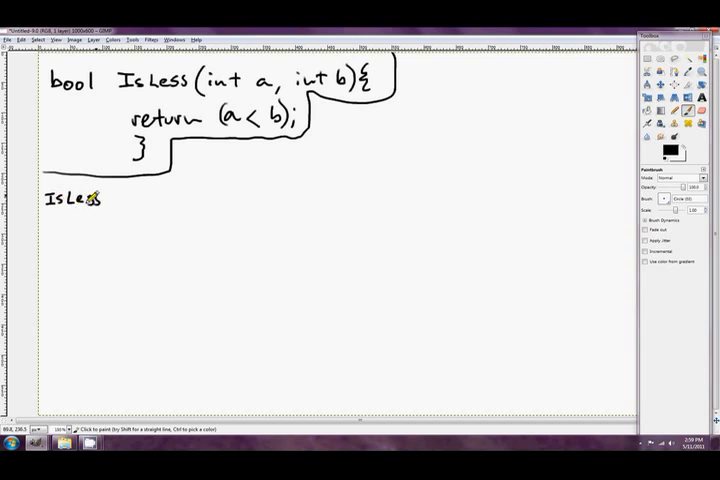
{"action": "left_click_drag", "start_coordinate": [100, 196], "coordinate": [160, 196]}
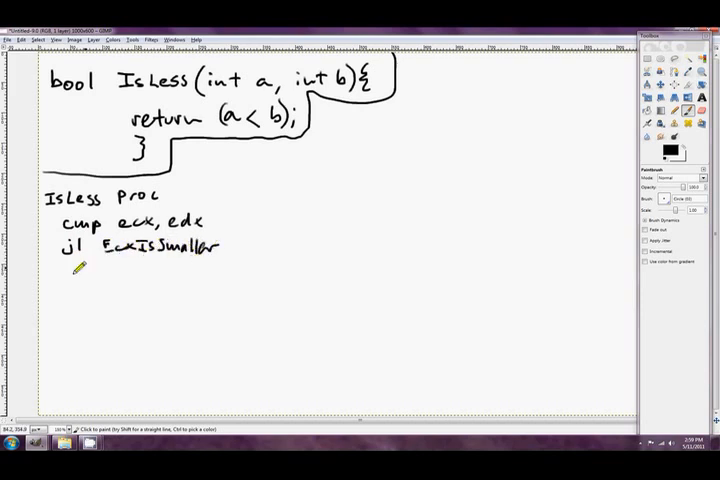
Step: Write the mov al,0 line and EcxIsSmaller label, then box the assembly listing
{"action": "left_click_drag", "start_coordinate": [58, 270], "coordinate": [100, 270]}
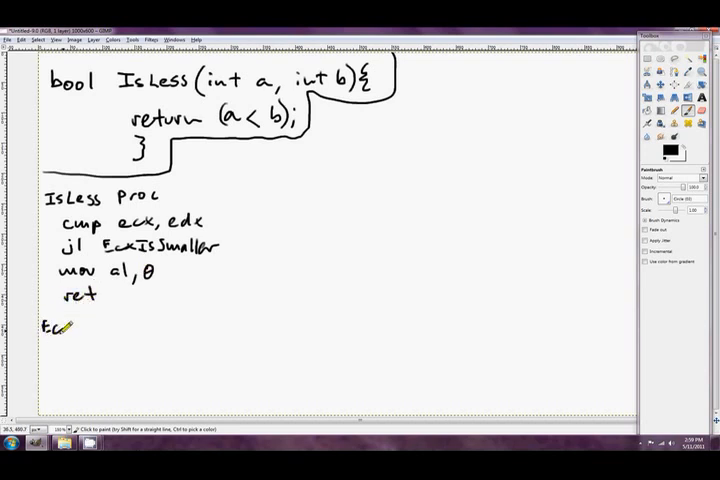
{"action": "left_click_drag", "start_coordinate": [50, 328], "coordinate": [96, 328]}
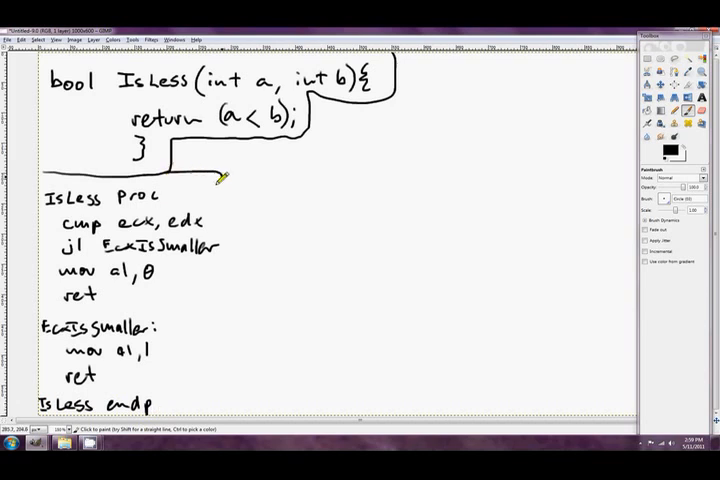
{"action": "left_click_drag", "start_coordinate": [224, 176], "coordinate": [210, 410]}
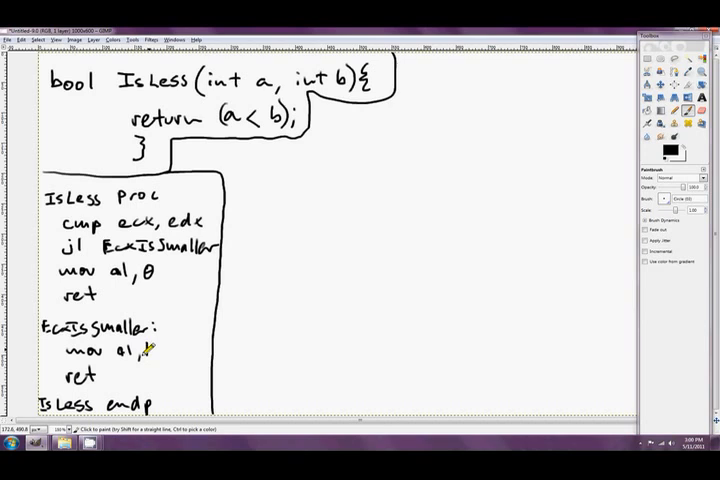
Step: Draw an arrow from jl to EcxIsSmaller and mark the jump version Bad!! with a Better: heading
{"action": "left_click", "coordinate": [144, 350]}
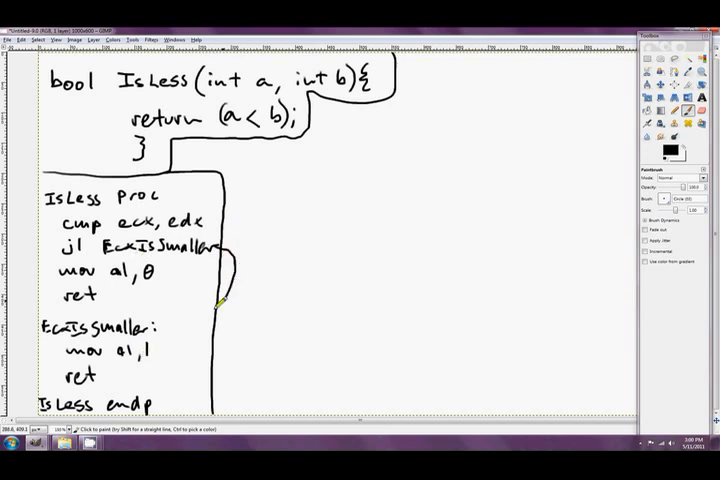
{"action": "left_click_drag", "start_coordinate": [220, 300], "coordinate": [160, 330]}
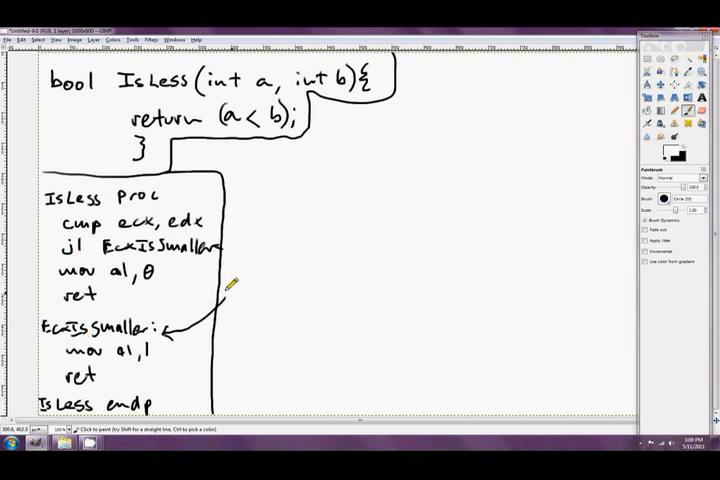
{"action": "mouse_move", "coordinate": [170, 330]}
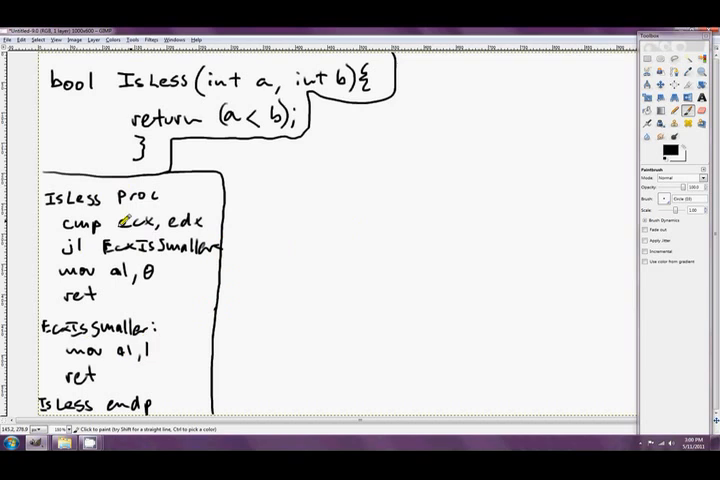
{"action": "left_click_drag", "start_coordinate": [96, 236], "coordinate": [60, 258]}
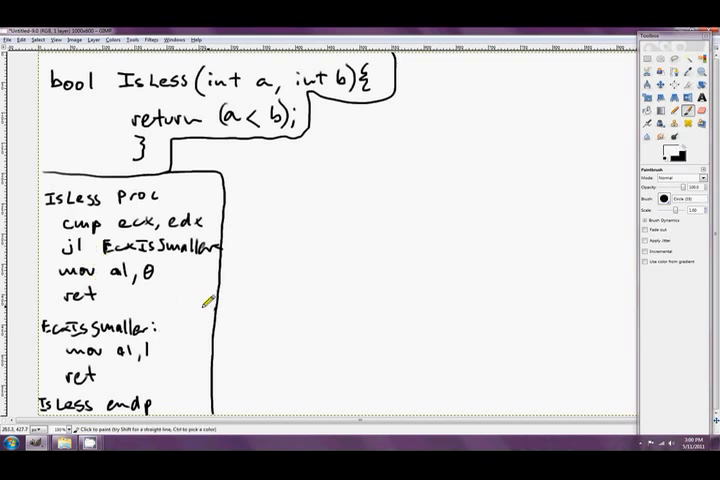
{"action": "mouse_move", "coordinate": [248, 168]}
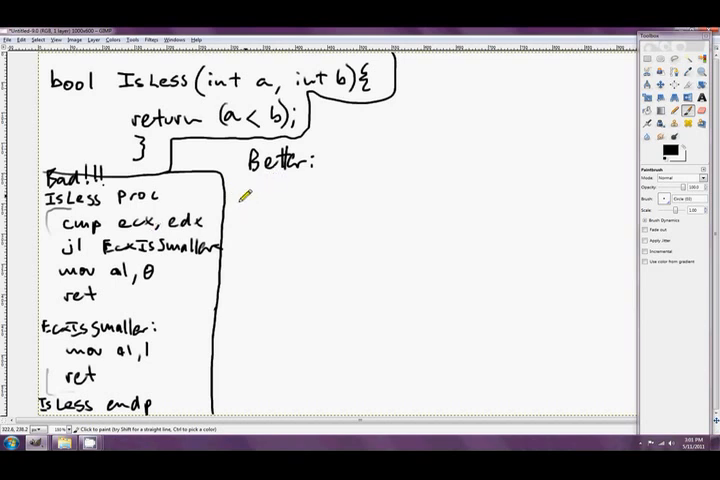
Step: Write mov ax,0, cmp ecx,edx and cmovl ax,r8w under Better, circling ecx
{"action": "left_click_drag", "start_coordinate": [238, 204], "coordinate": [258, 200]}
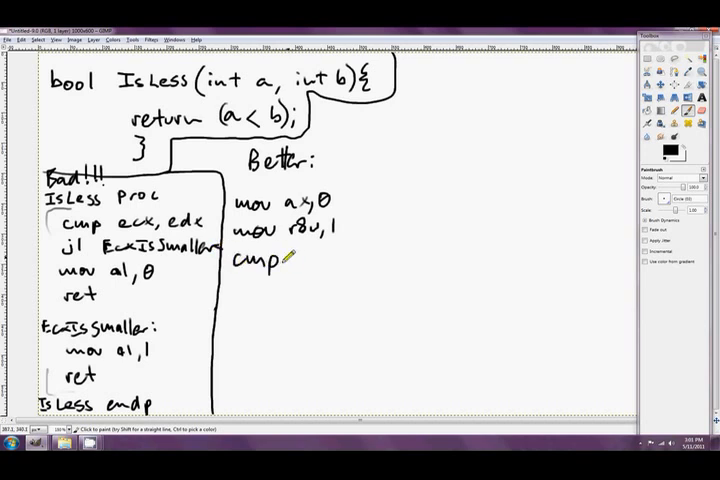
{"action": "left_click_drag", "start_coordinate": [290, 260], "coordinate": [320, 264]}
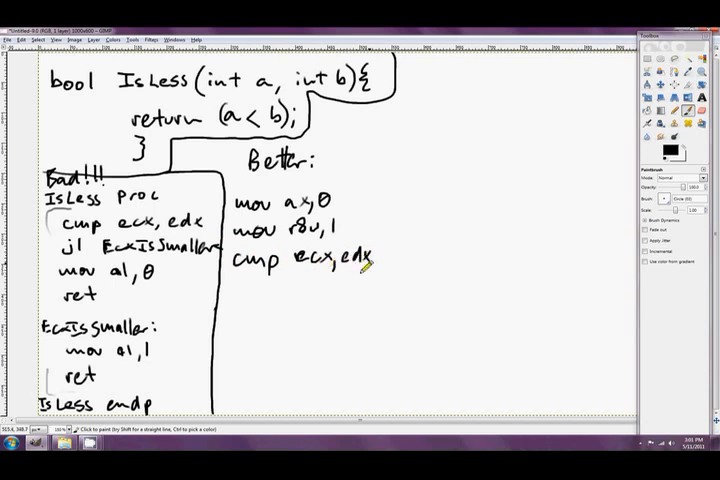
{"action": "left_click_drag", "start_coordinate": [236, 296], "coordinate": [262, 300]}
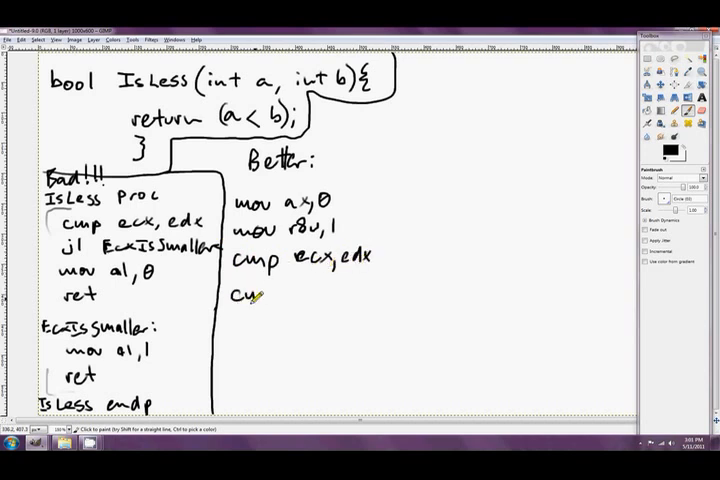
{"action": "left_click_drag", "start_coordinate": [250, 296], "coordinate": [300, 296]}
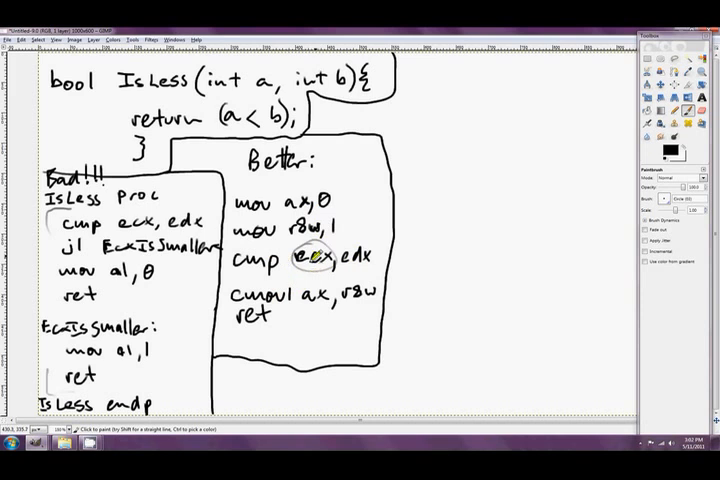
{"action": "left_click", "coordinate": [320, 296]}
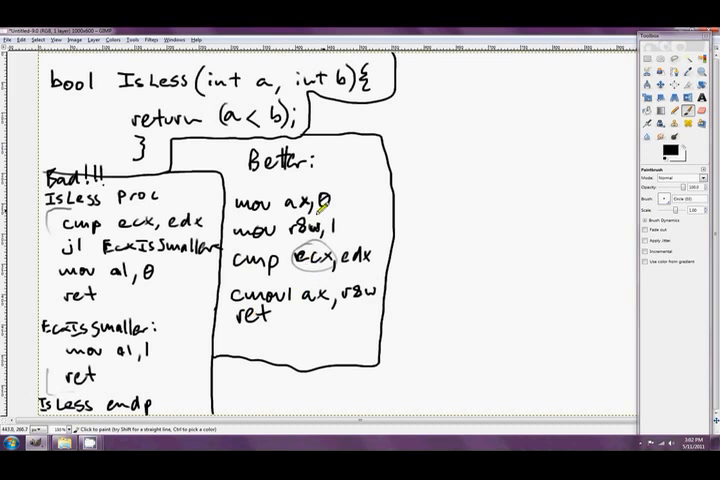
{"action": "mouse_move", "coordinate": [330, 204]}
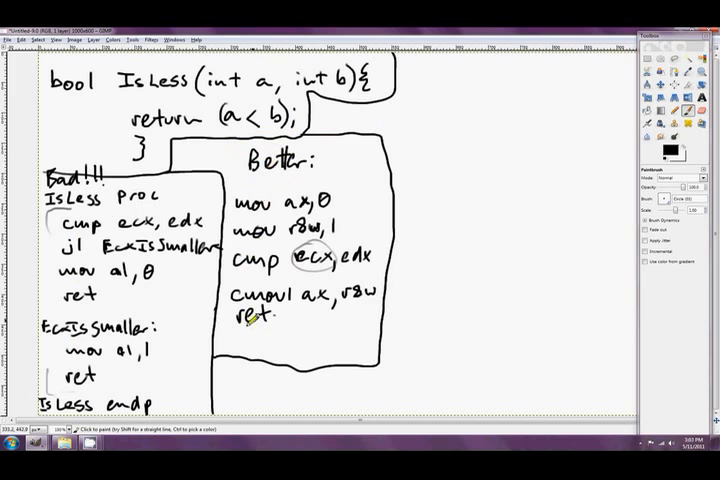
{"action": "mouse_move", "coordinate": [480, 150]}
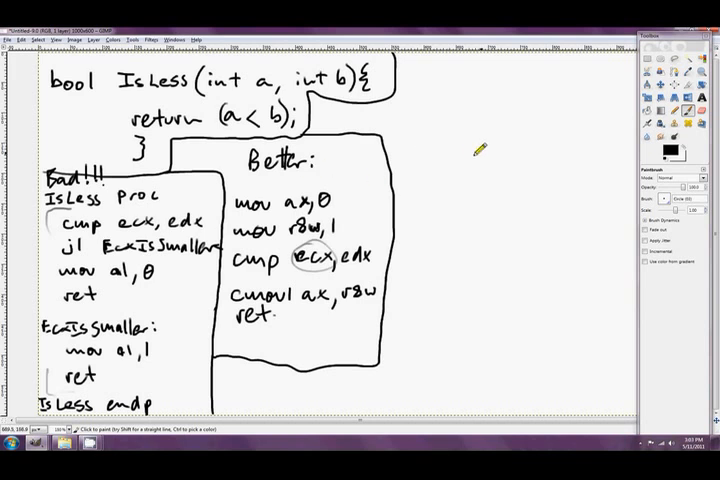
{"action": "mouse_move", "coordinate": [448, 110]}
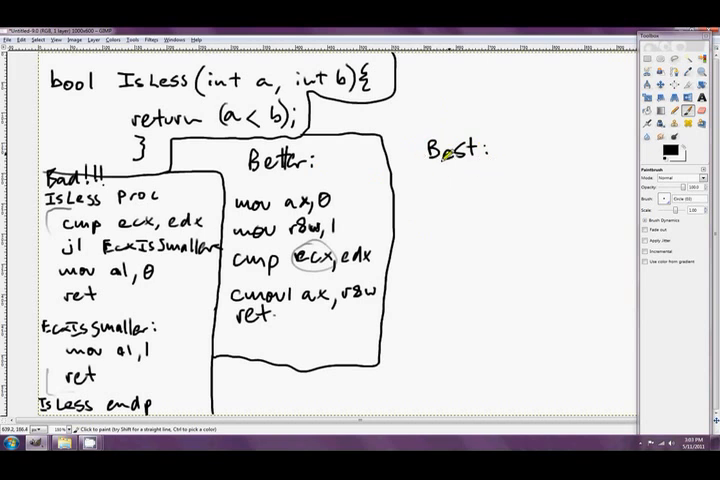
Step: Under Best:, write cmp ecx,edx and begin the setl al line
{"action": "left_click_drag", "start_coordinate": [436, 184], "coordinate": [476, 190]}
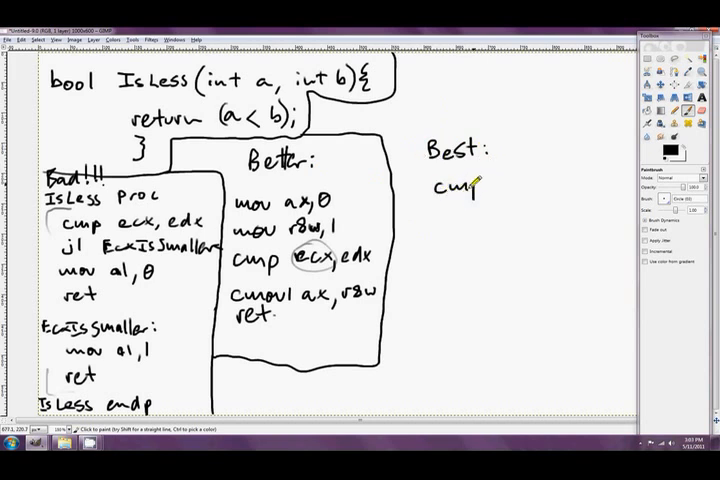
{"action": "left_click_drag", "start_coordinate": [478, 186], "coordinate": [530, 186]}
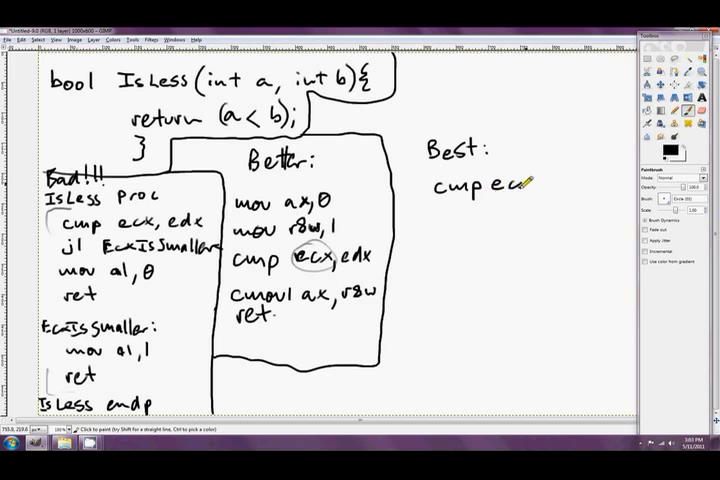
{"action": "left_click_drag", "start_coordinate": [520, 184], "coordinate": [560, 196]}
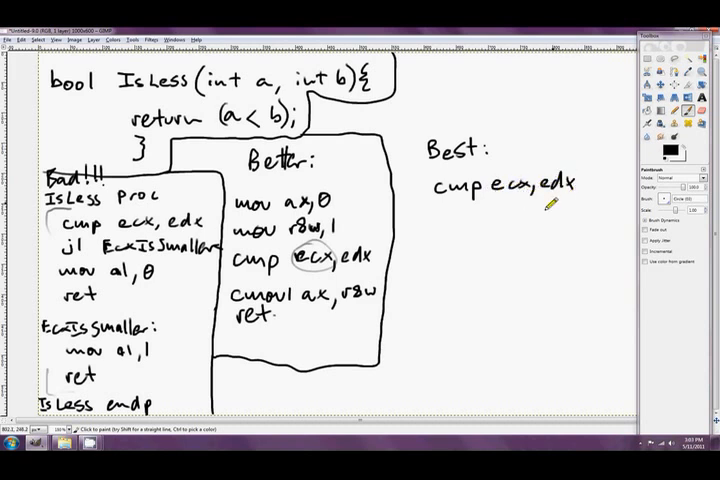
{"action": "left_click_drag", "start_coordinate": [432, 210], "coordinate": [470, 220]}
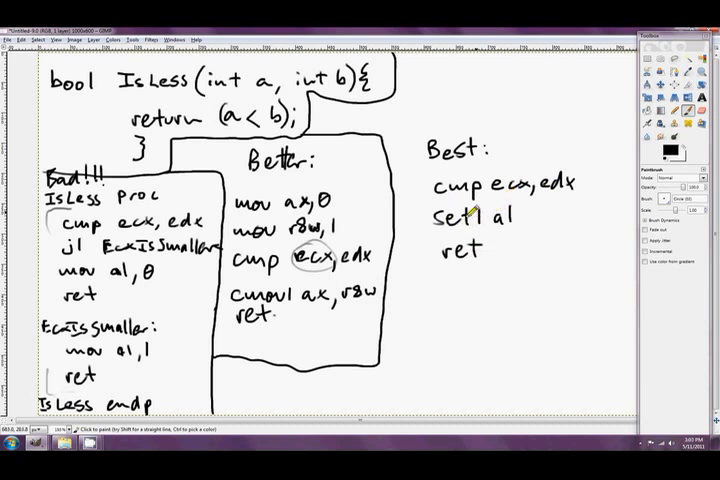
Step: Draw a bracket beside the Best version's cmp, setl al and ret lines
{"action": "left_click_drag", "start_coordinate": [436, 204], "coordinate": [432, 230]}
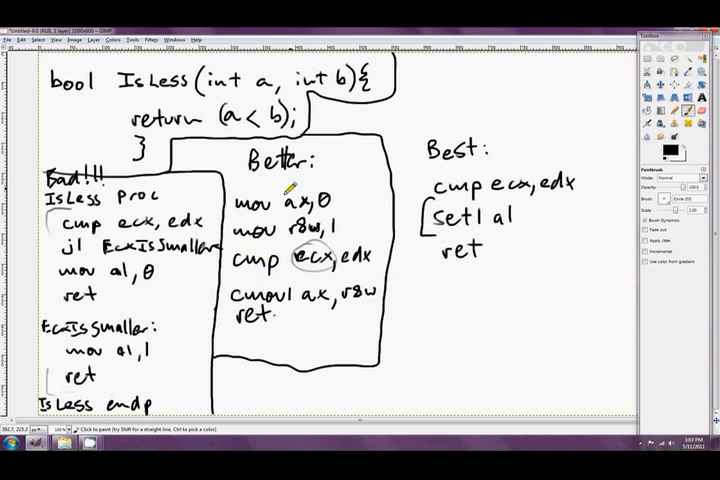
{"action": "mouse_move", "coordinate": [368, 184]}
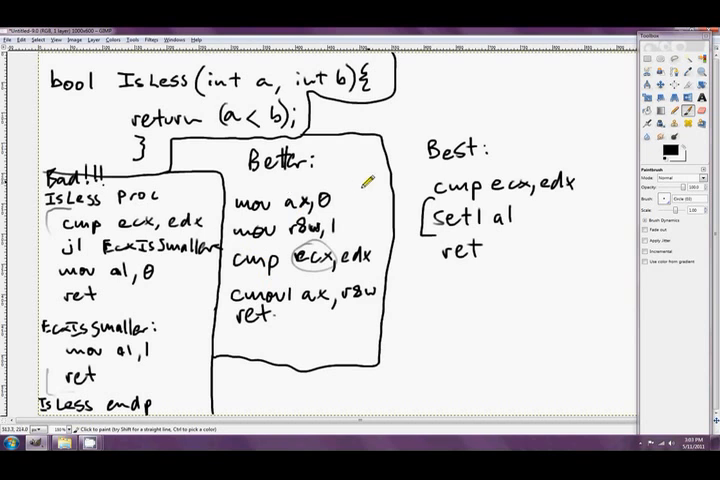